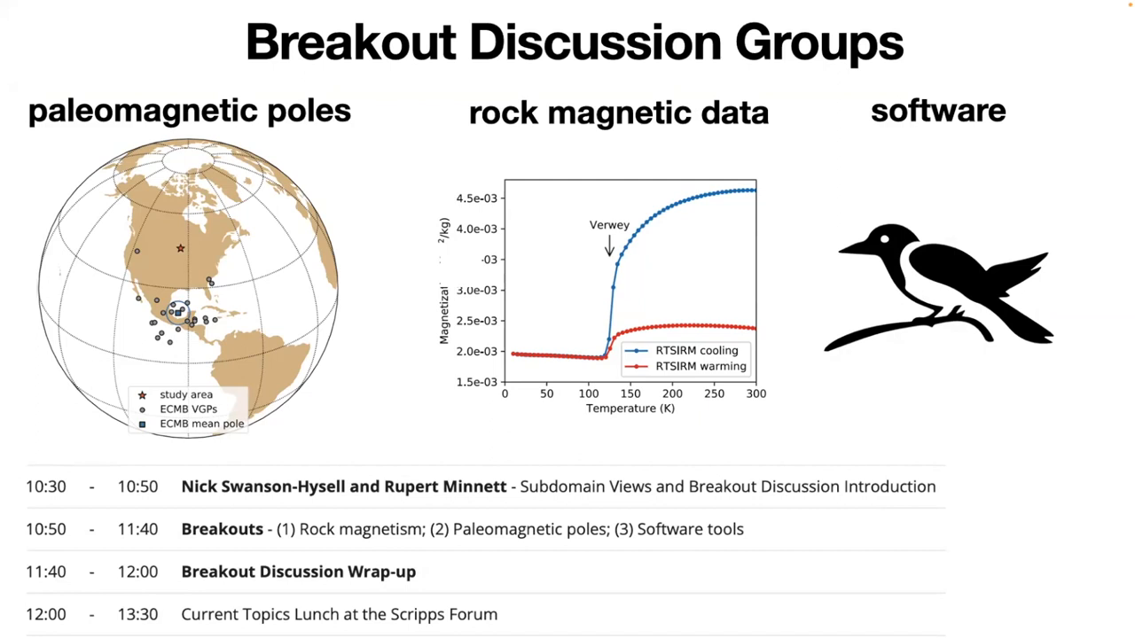
pyautogui.moveTo(589, 99)
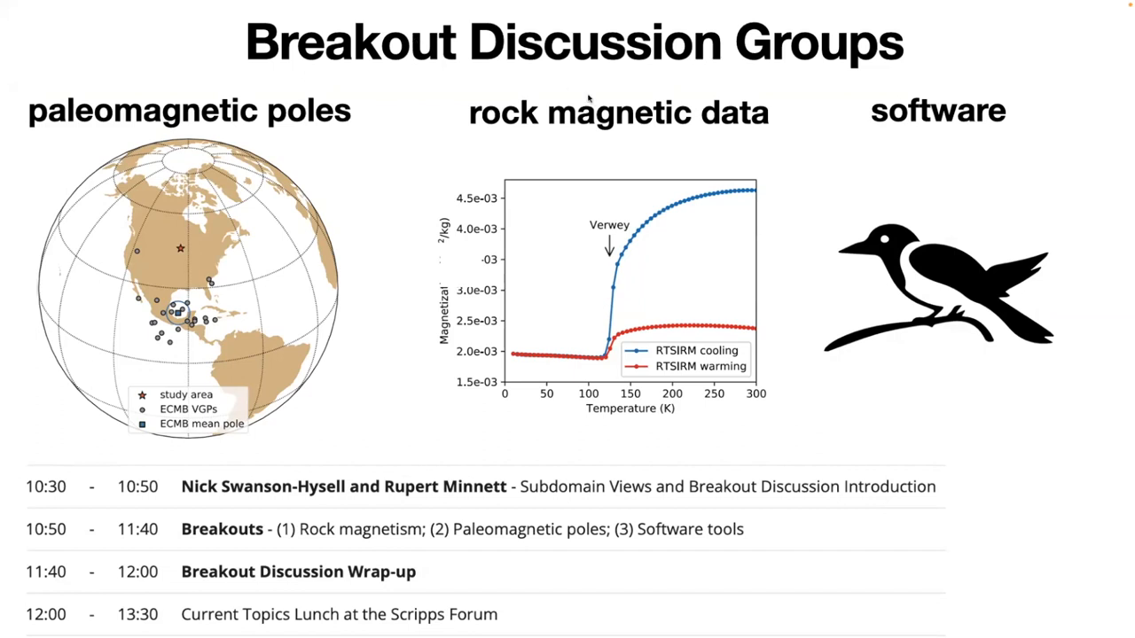
pyautogui.moveTo(789, 133)
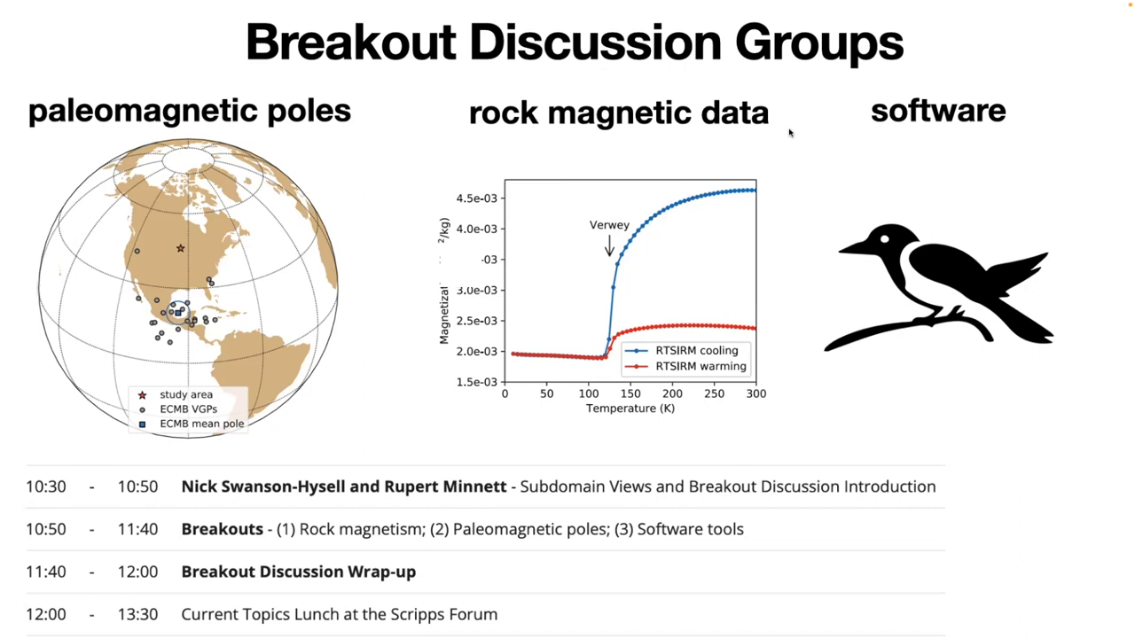
pyautogui.moveTo(671, 104)
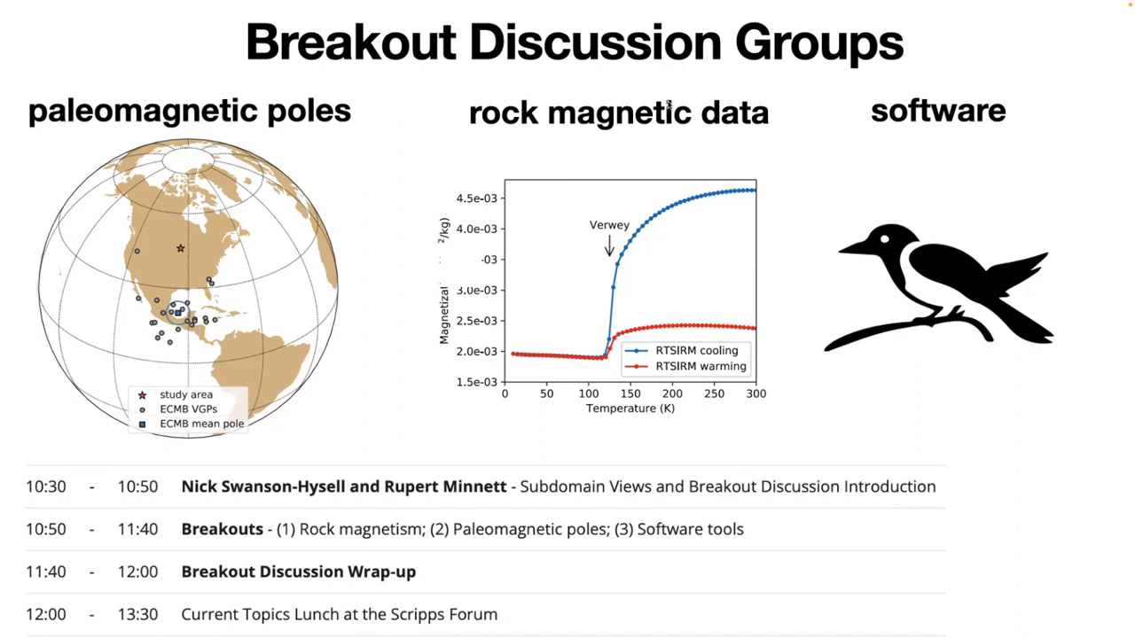
pyautogui.moveTo(557, 184)
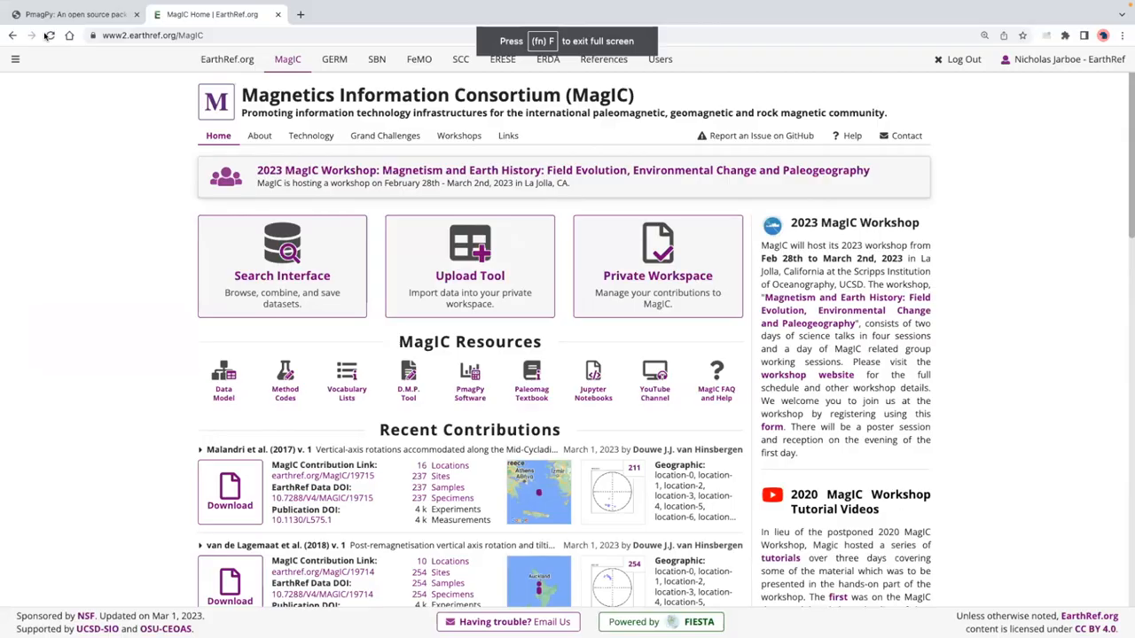
# Go from the MagIC home page to the Search Interface listing recent contributions.
pyautogui.click(282, 266)
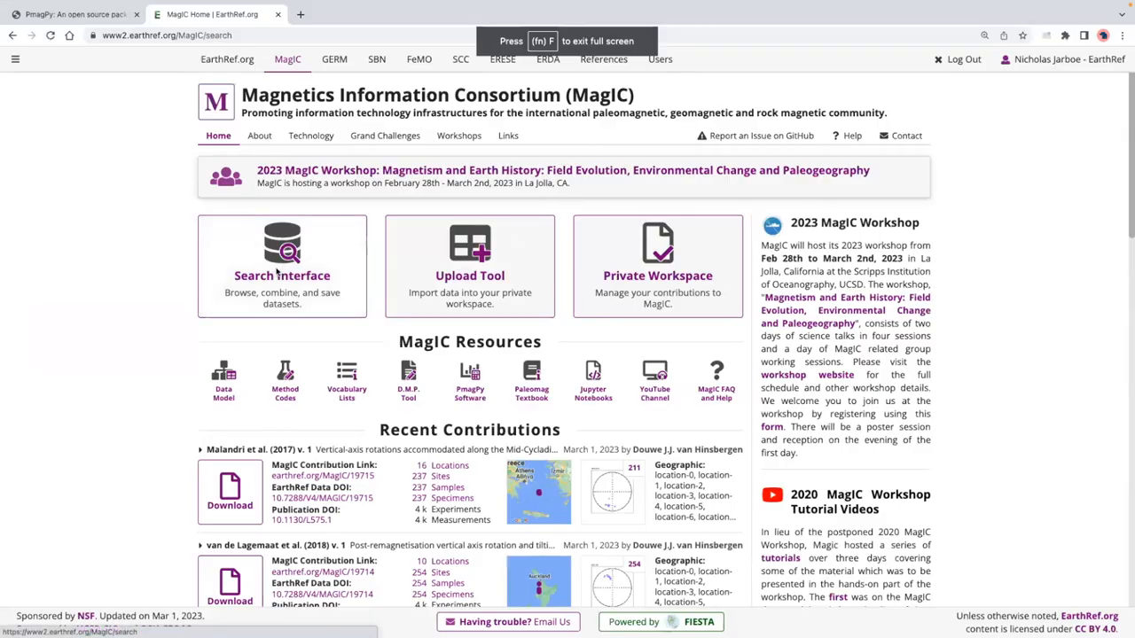
pyautogui.click(282, 275)
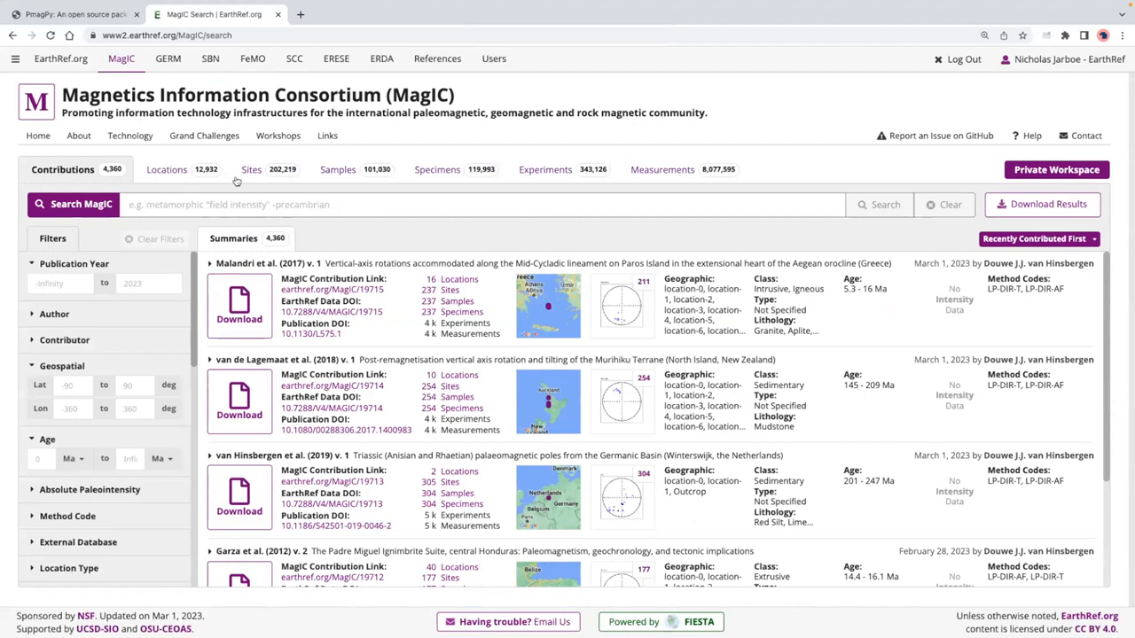
pyautogui.moveTo(716, 186)
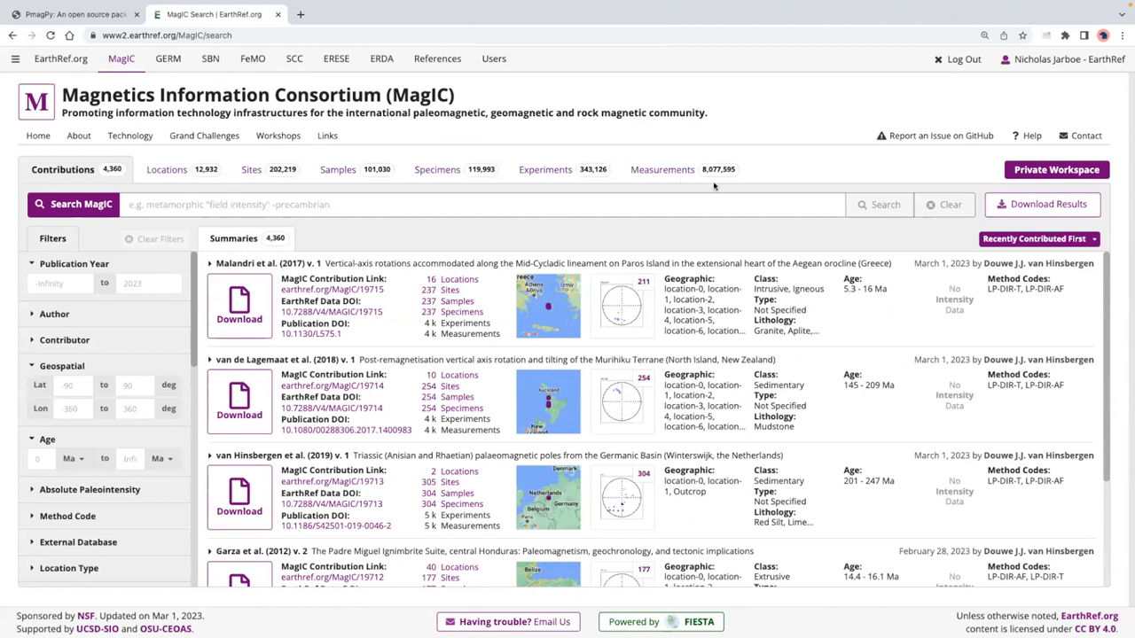
pyautogui.moveTo(734, 159)
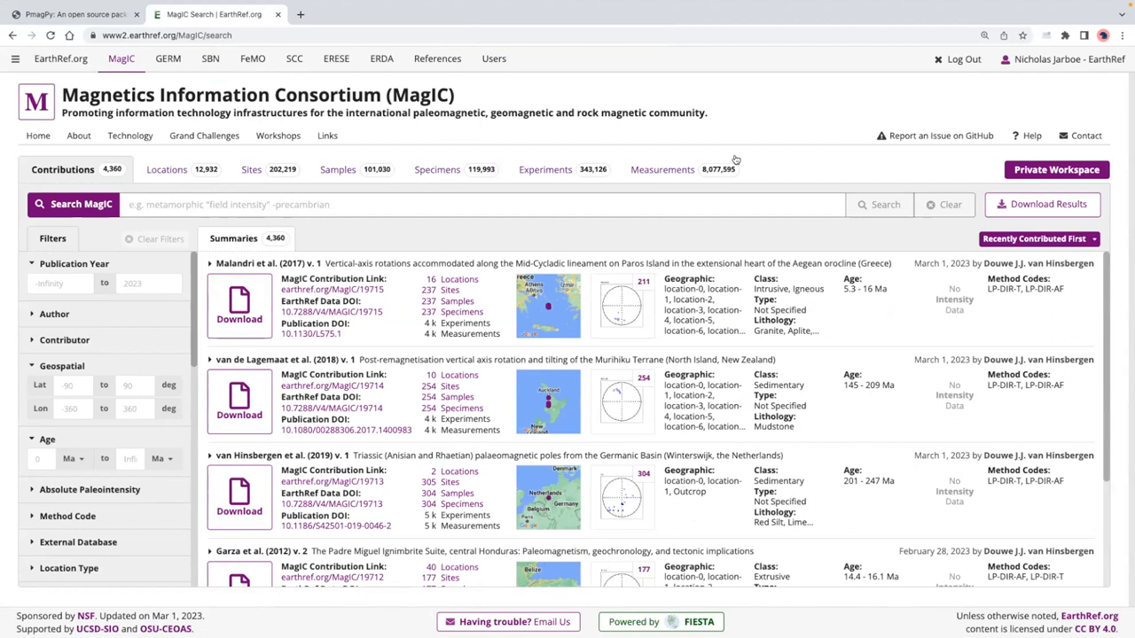
pyautogui.moveTo(710, 157)
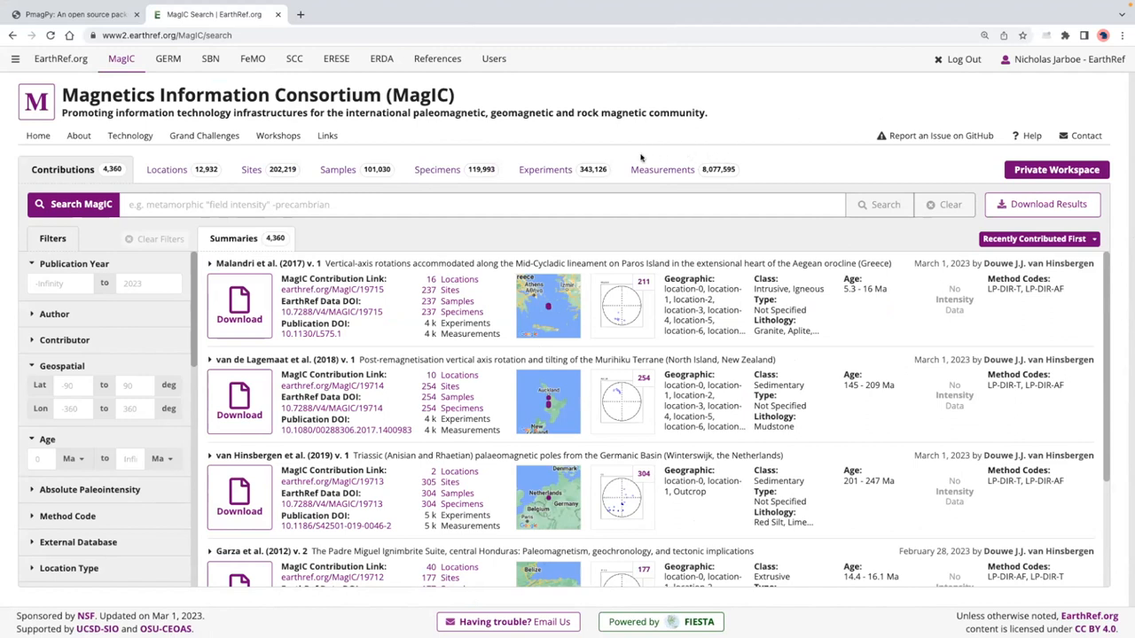
pyautogui.moveTo(630, 161)
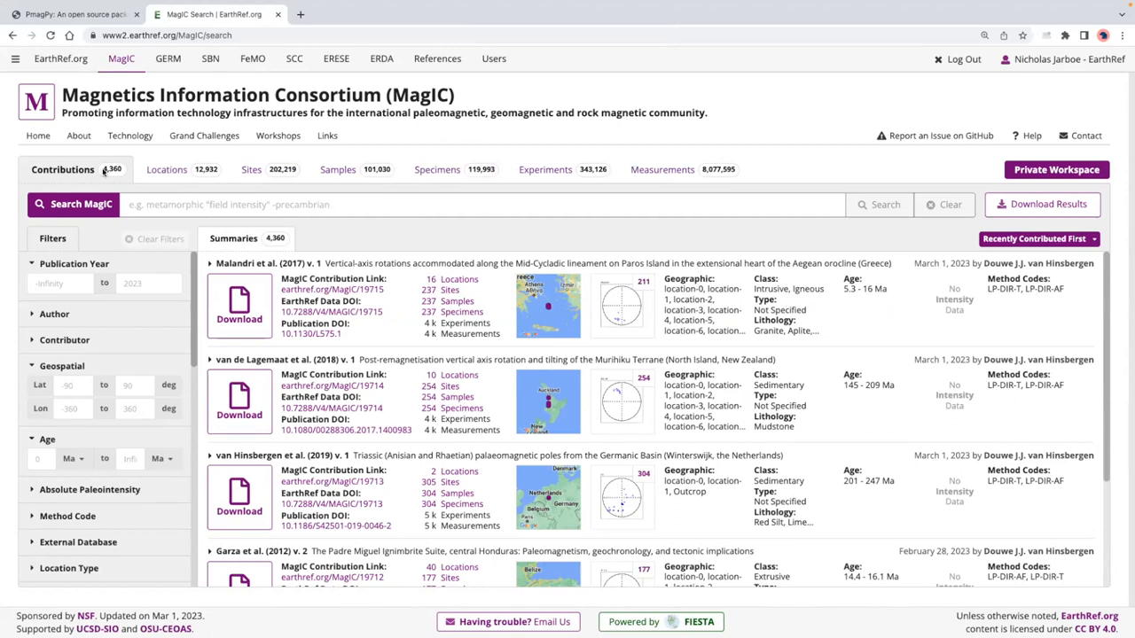
# Switch the search results to Locations and choose the Poles view.
pyautogui.click(163, 170)
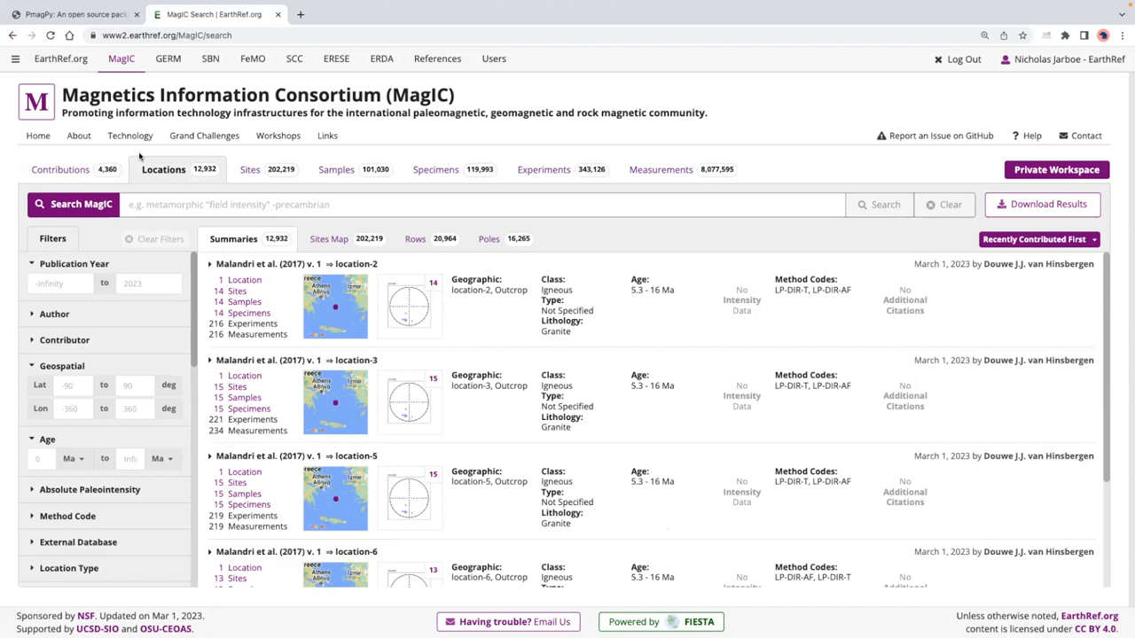
pyautogui.moveTo(174, 169)
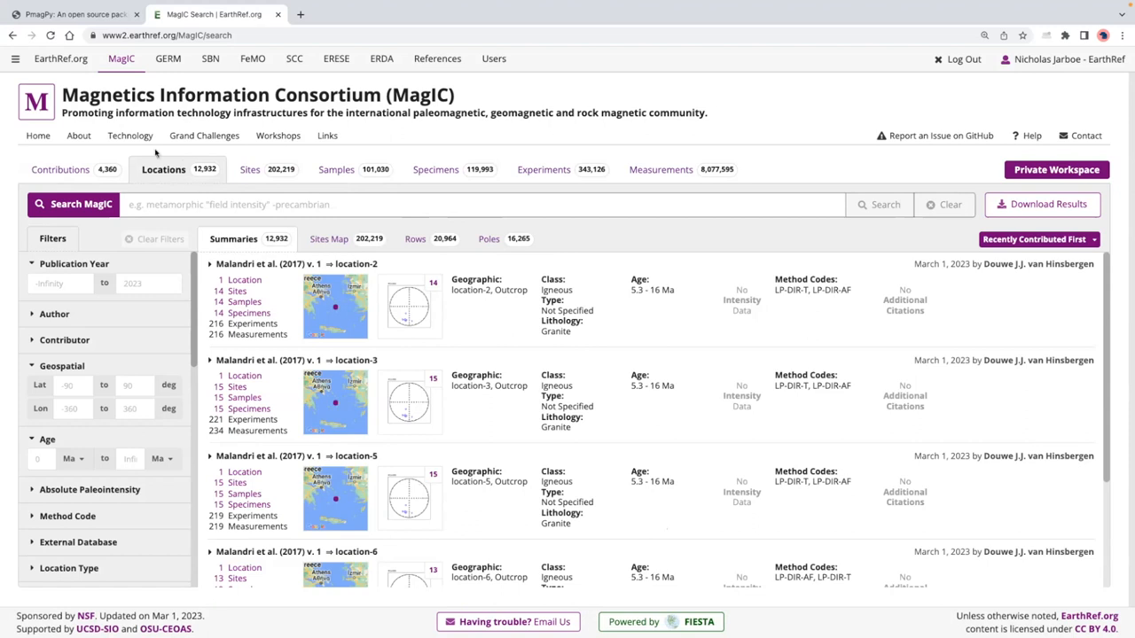
pyautogui.moveTo(155, 169)
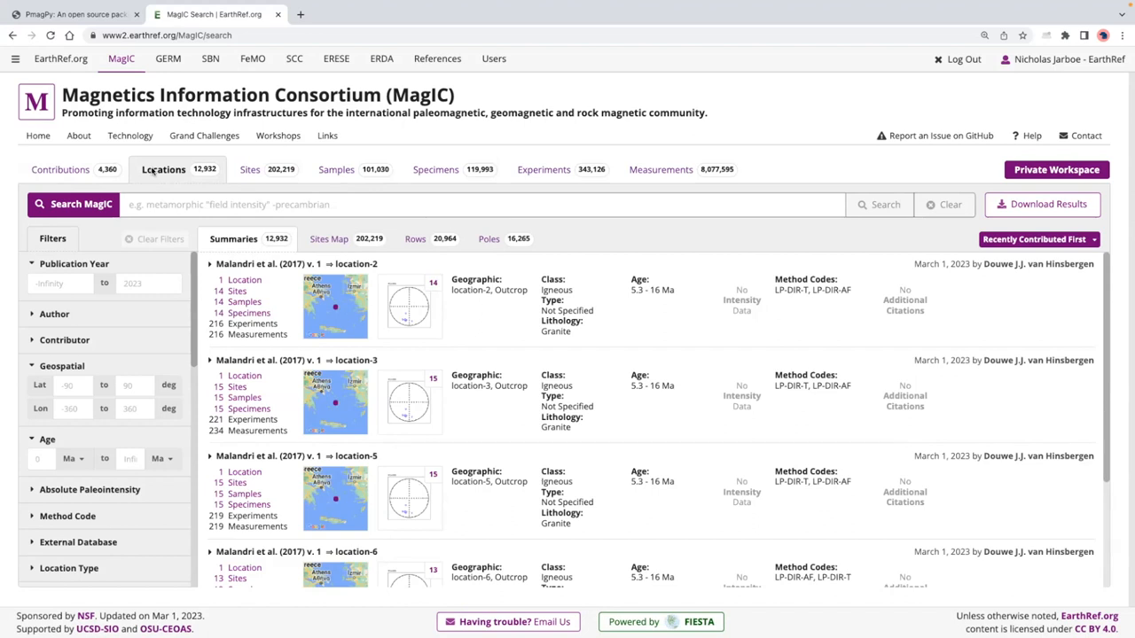
pyautogui.moveTo(164, 181)
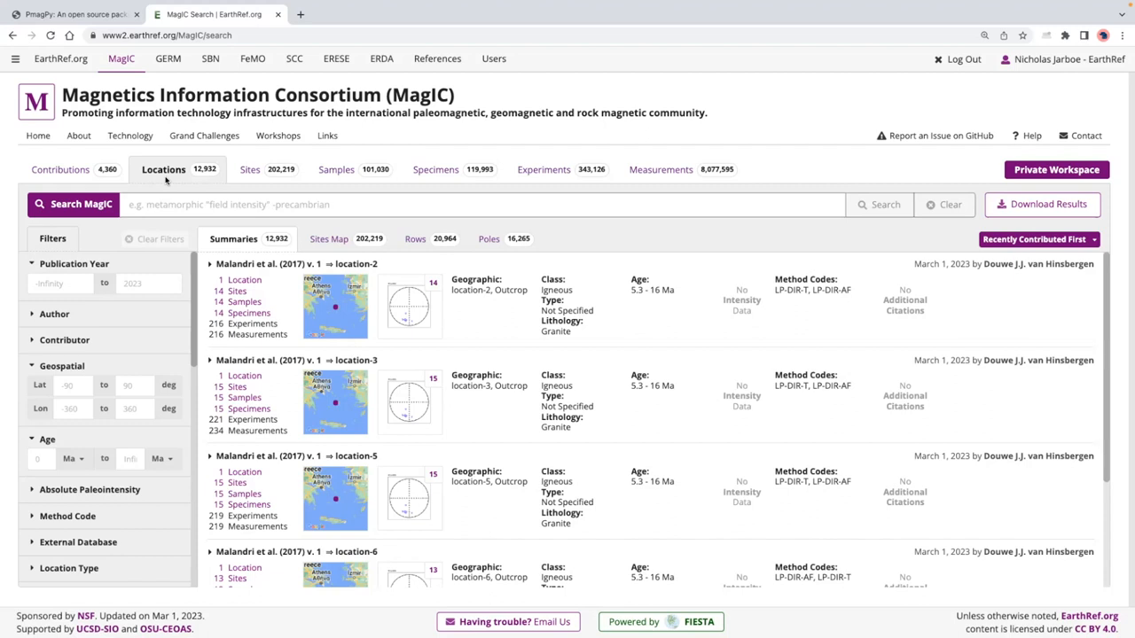
pyautogui.moveTo(461, 241)
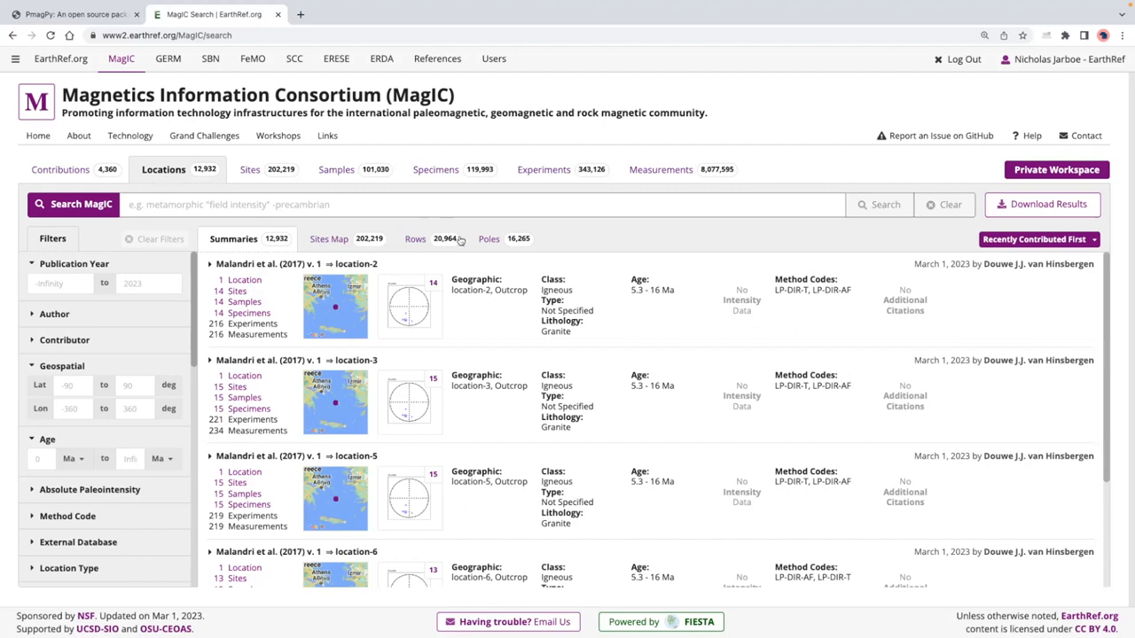
pyautogui.moveTo(493, 245)
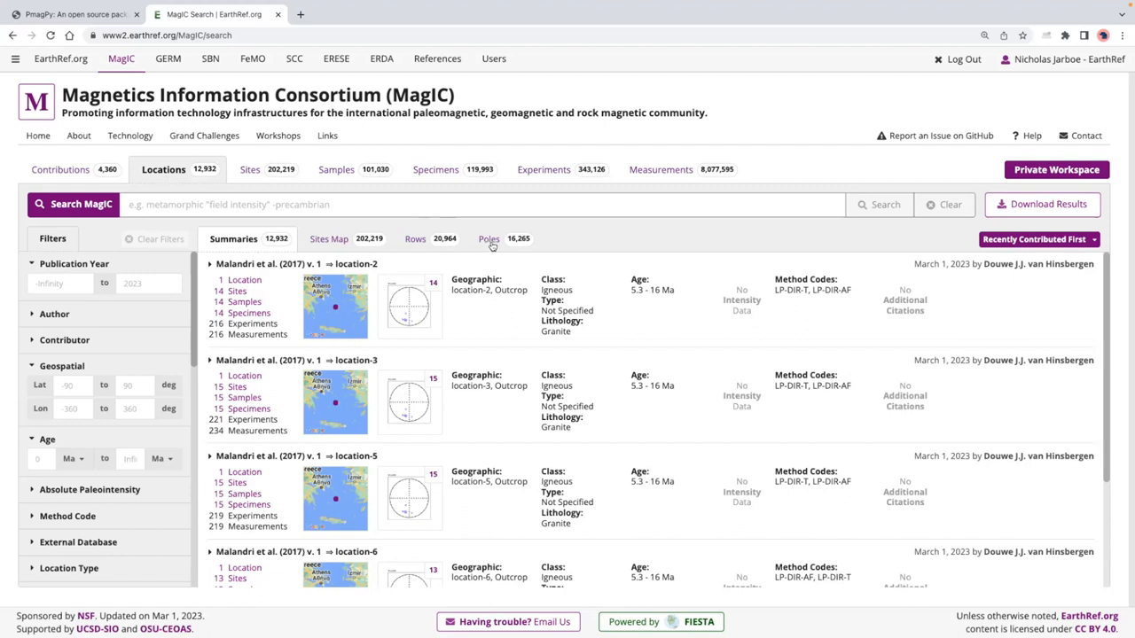
pyautogui.click(486, 238)
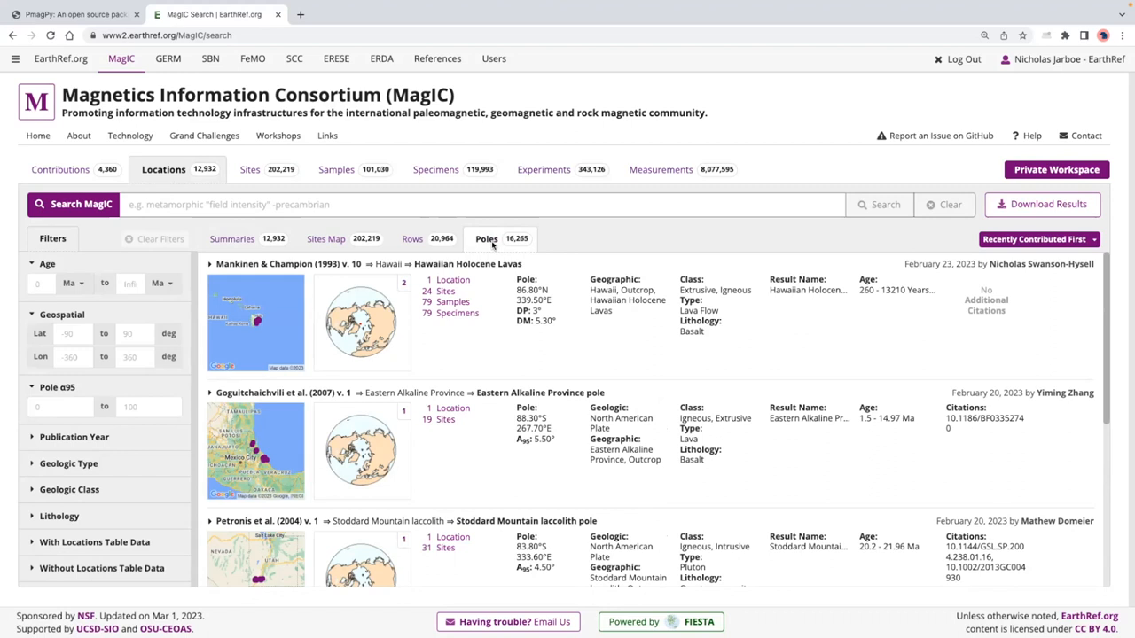
pyautogui.moveTo(181, 317)
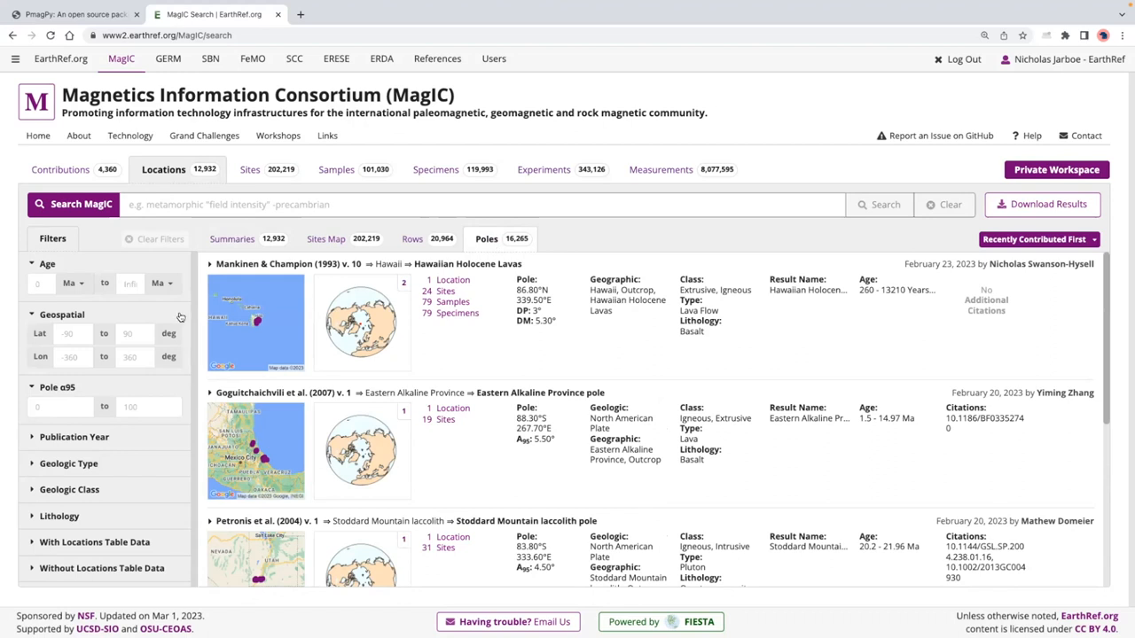
# Filter poles to age 60–100 Ma and latitude 45–50°, leaving 68 poles from 19 contributions.
pyautogui.click(60, 283)
pyautogui.write('60')
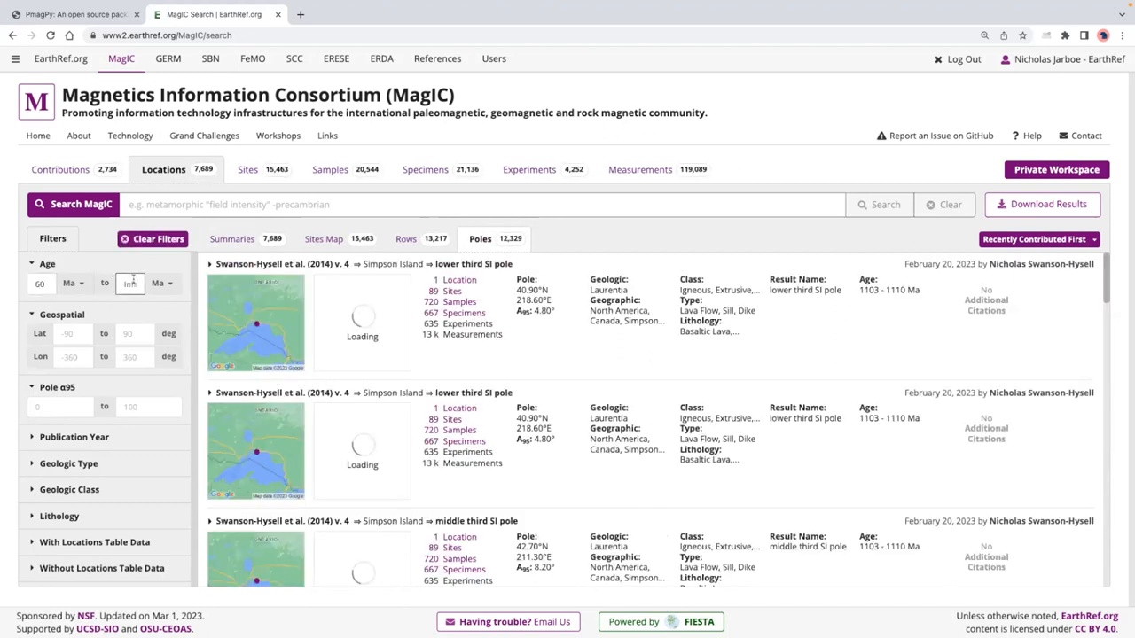
pyautogui.write('100')
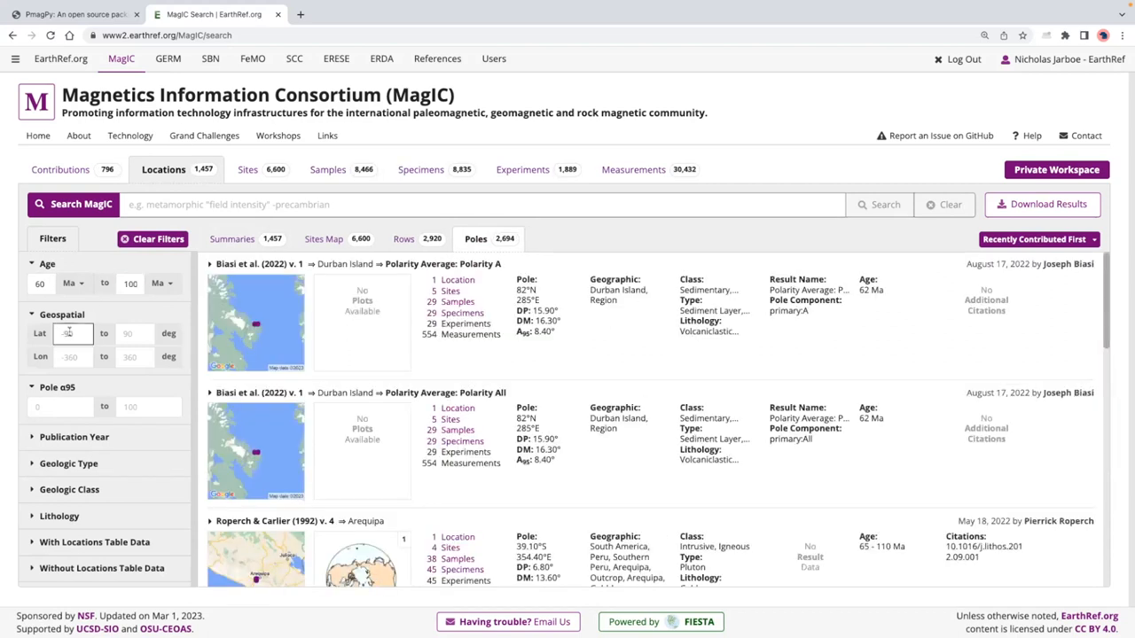
pyautogui.write('90')
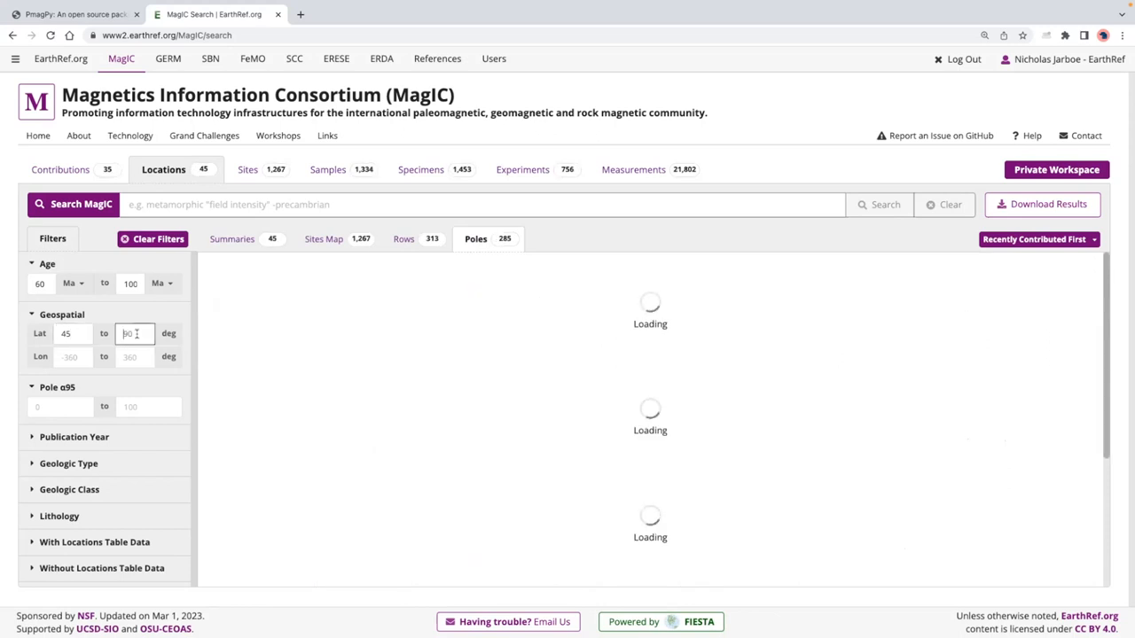
pyautogui.write('50')
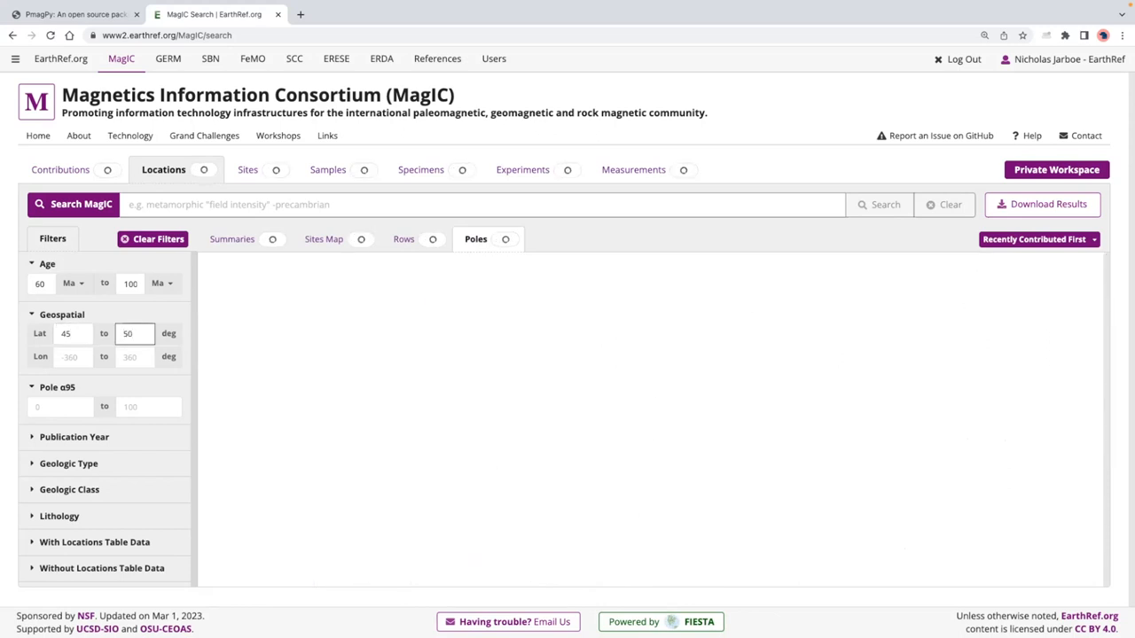
pyautogui.click(879, 204)
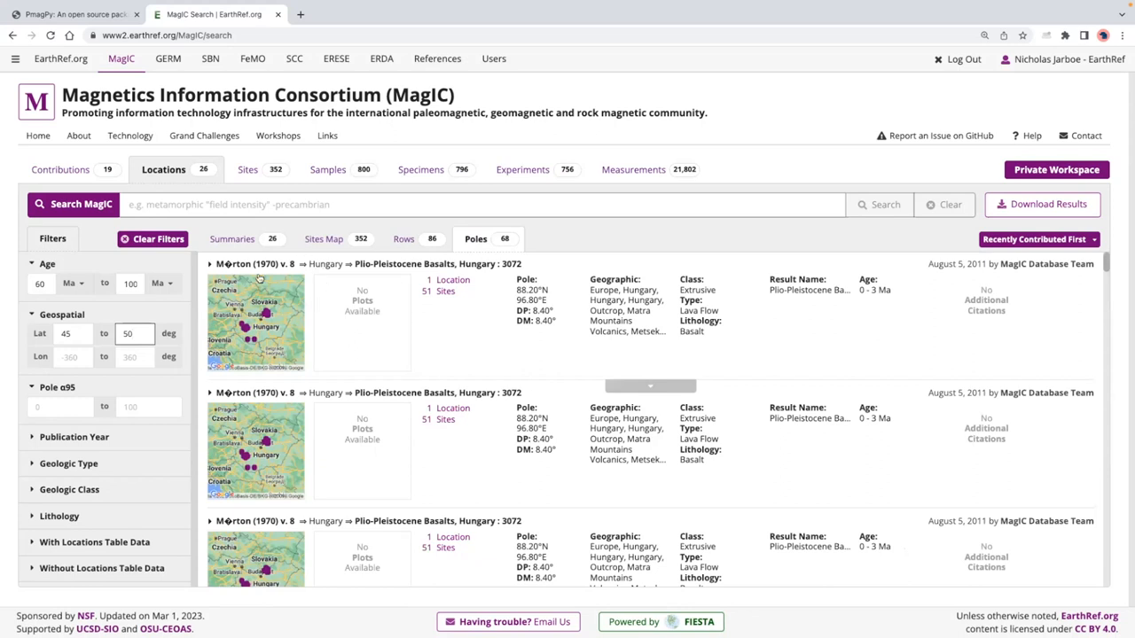
pyautogui.moveTo(210, 309)
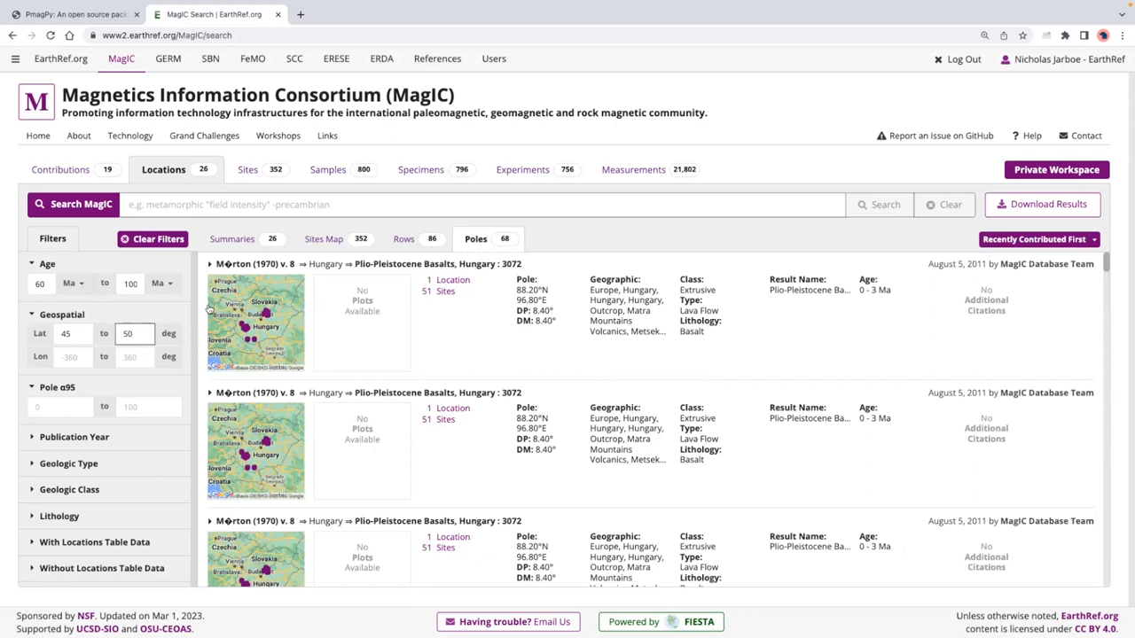
pyautogui.moveTo(126, 299)
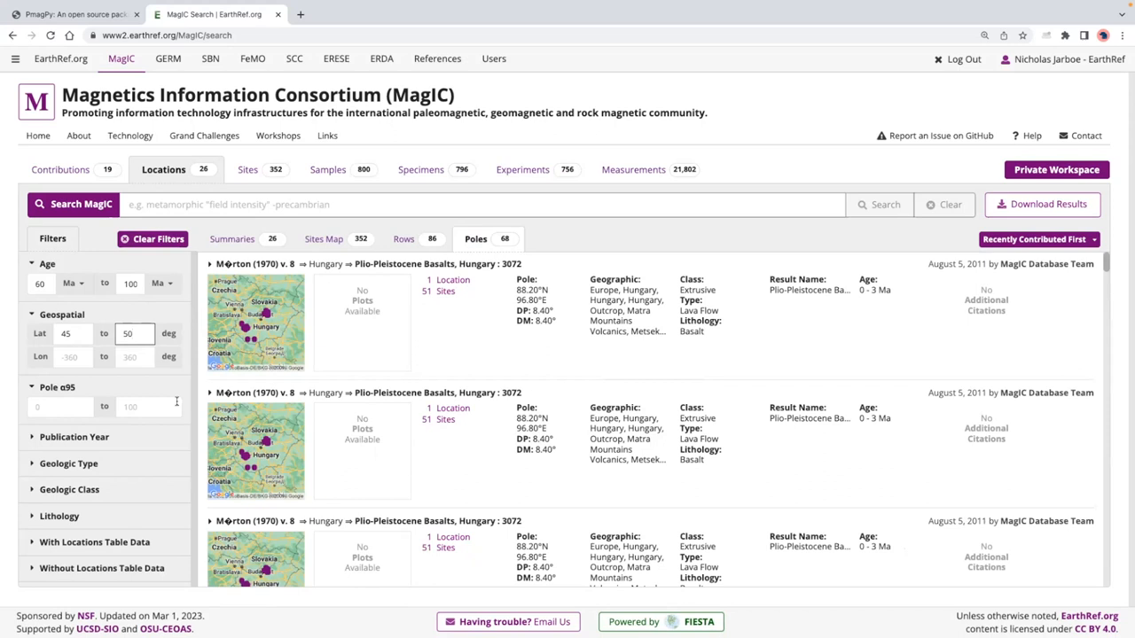
pyautogui.click(133, 333)
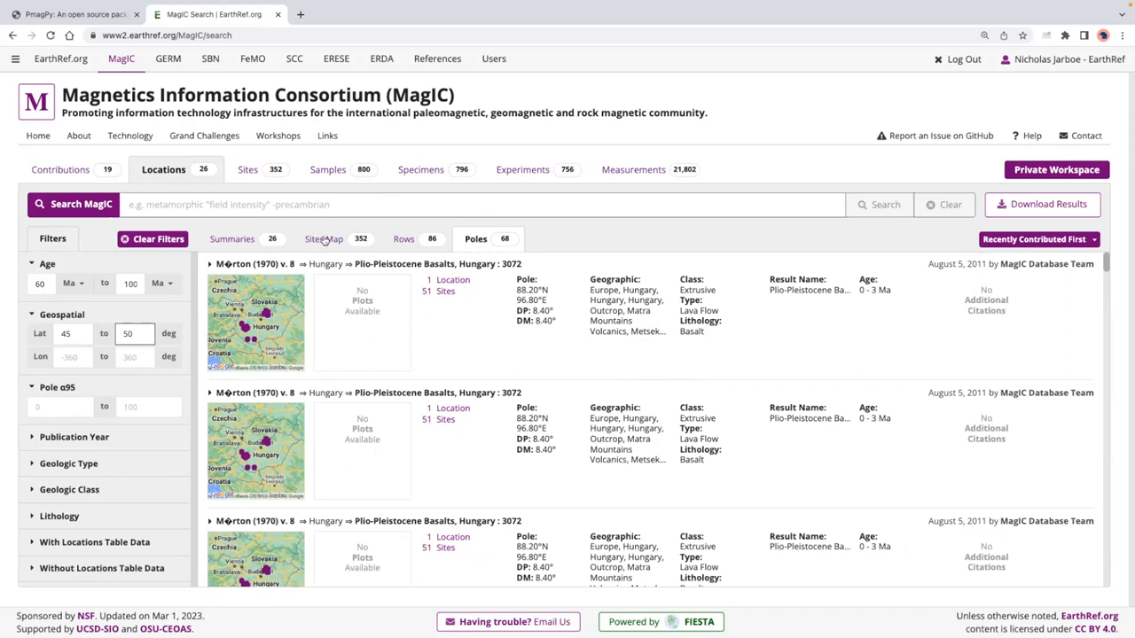
# Show the filtered sites on the map and open the Dupont-Nivet et al. (2010) contribution behind the Mongolia site.
pyautogui.click(316, 238)
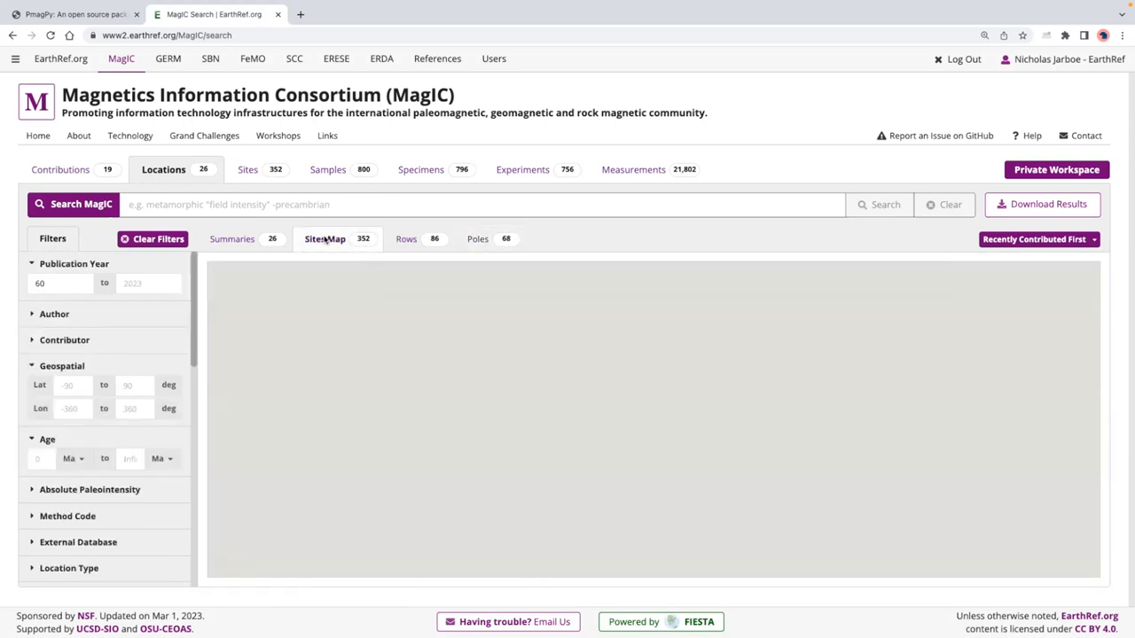
pyautogui.click(335, 237)
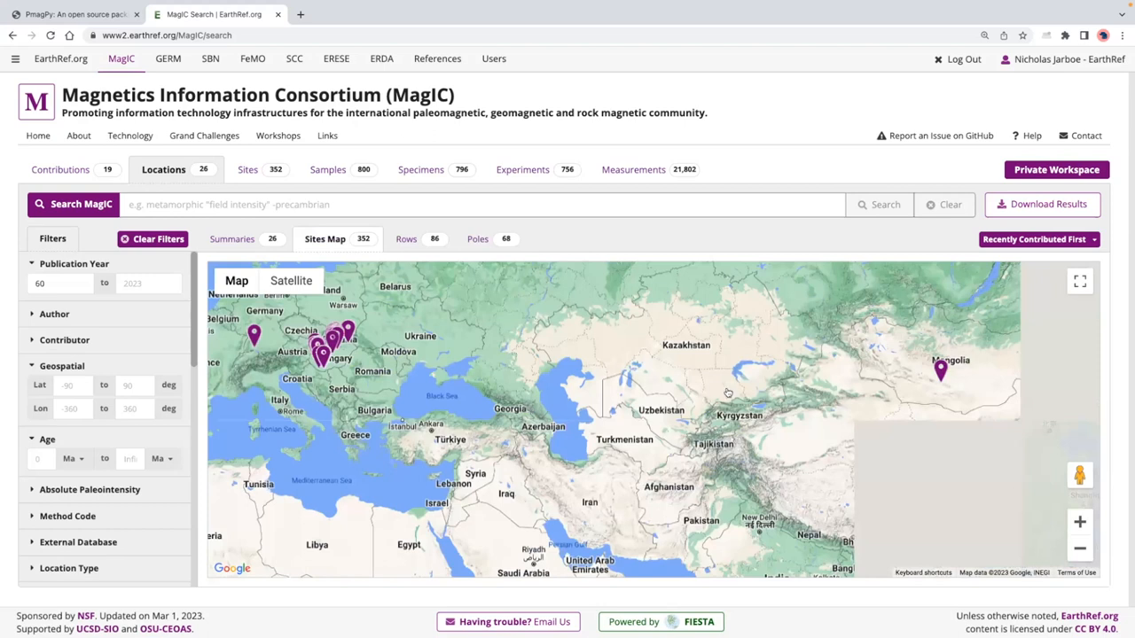
pyautogui.click(940, 370)
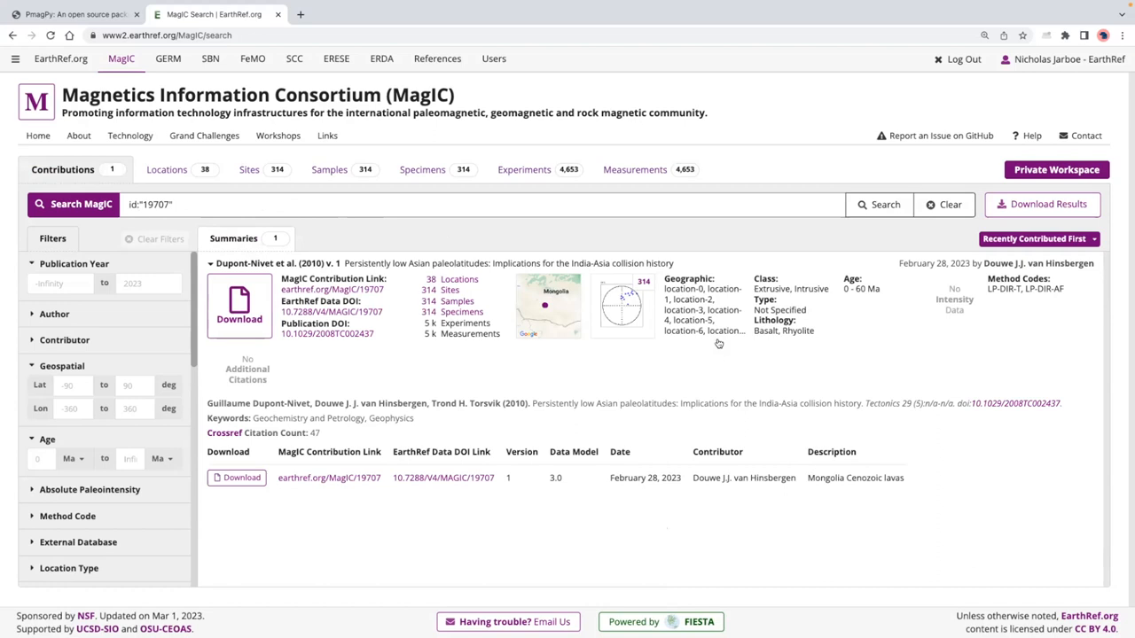
pyautogui.moveTo(717, 344)
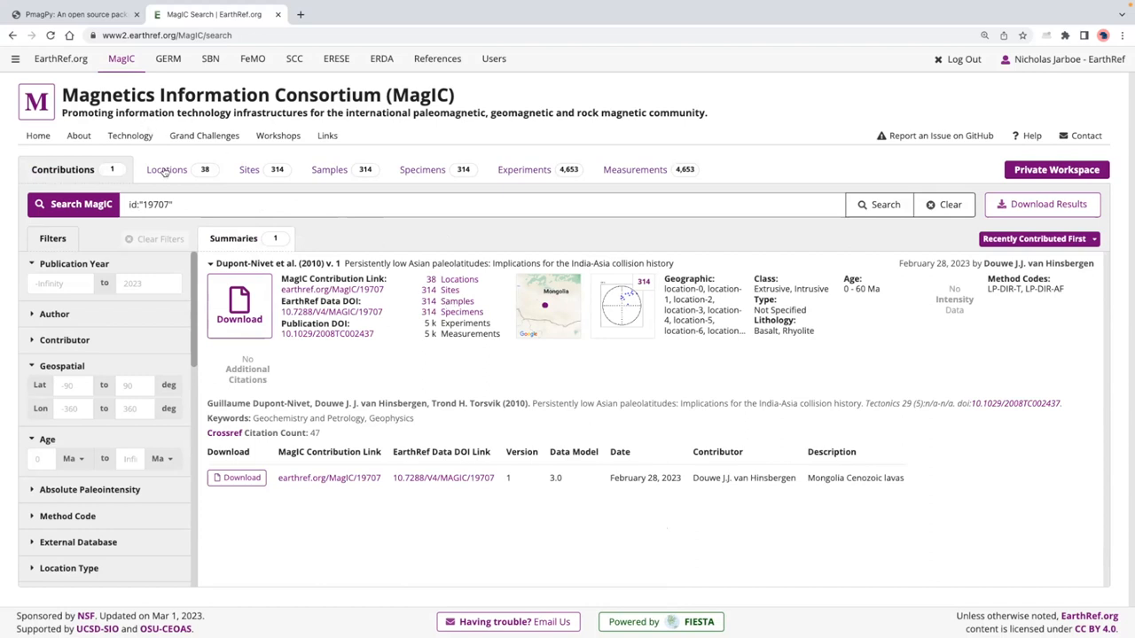
# Browse contribution 19707's sites, samples and 4,653 experiments, then list its 314 specimens.
pyautogui.click(244, 170)
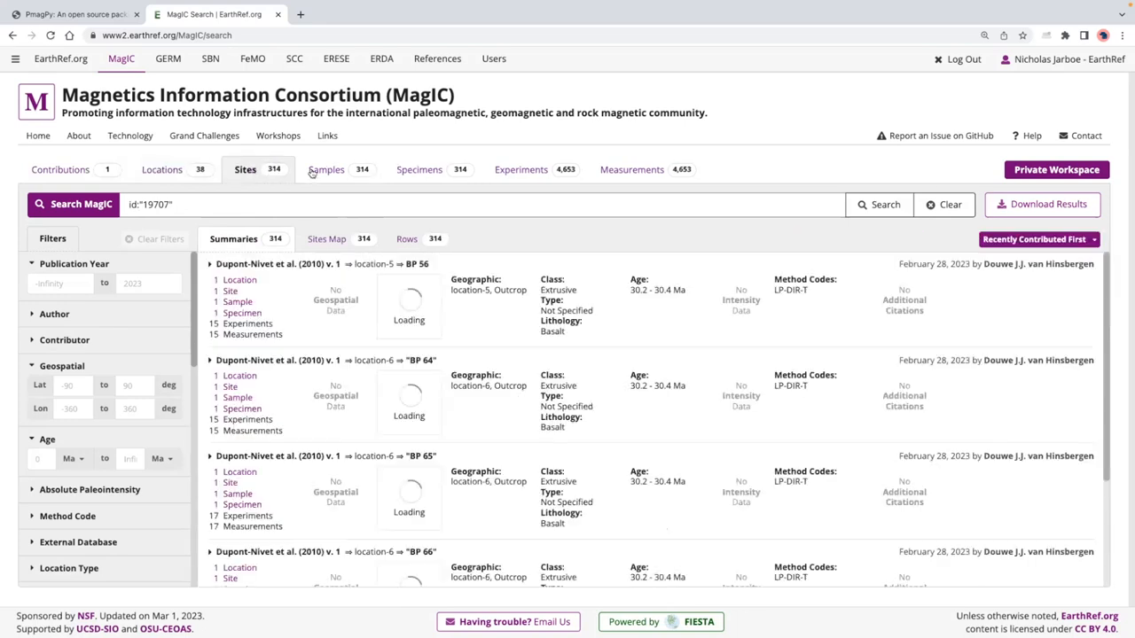
pyautogui.click(326, 170)
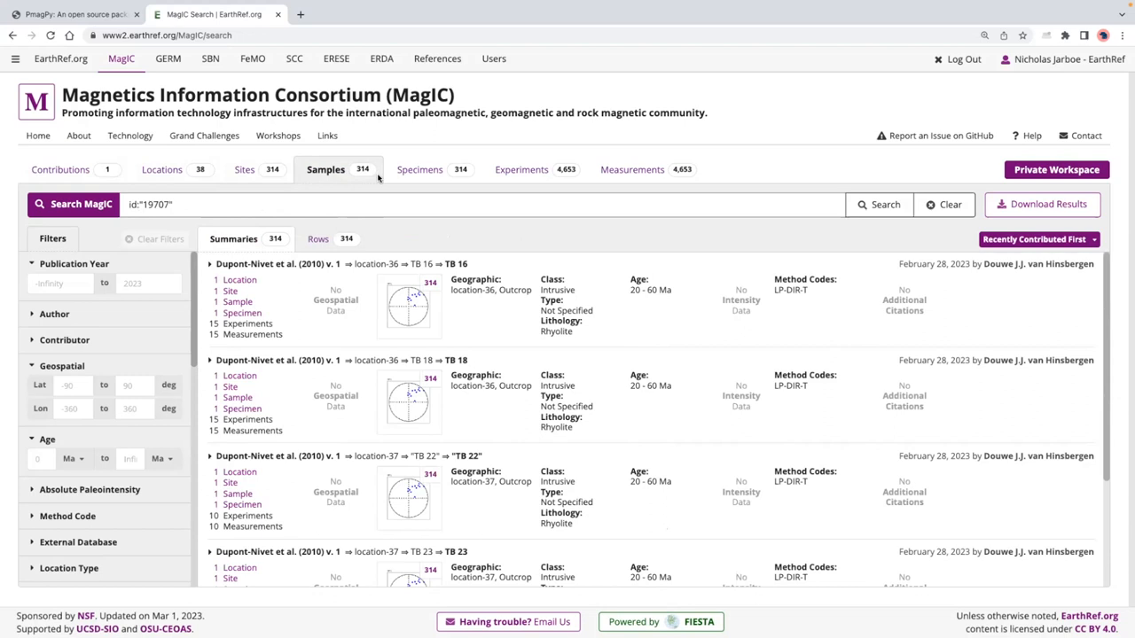
pyautogui.moveTo(520, 155)
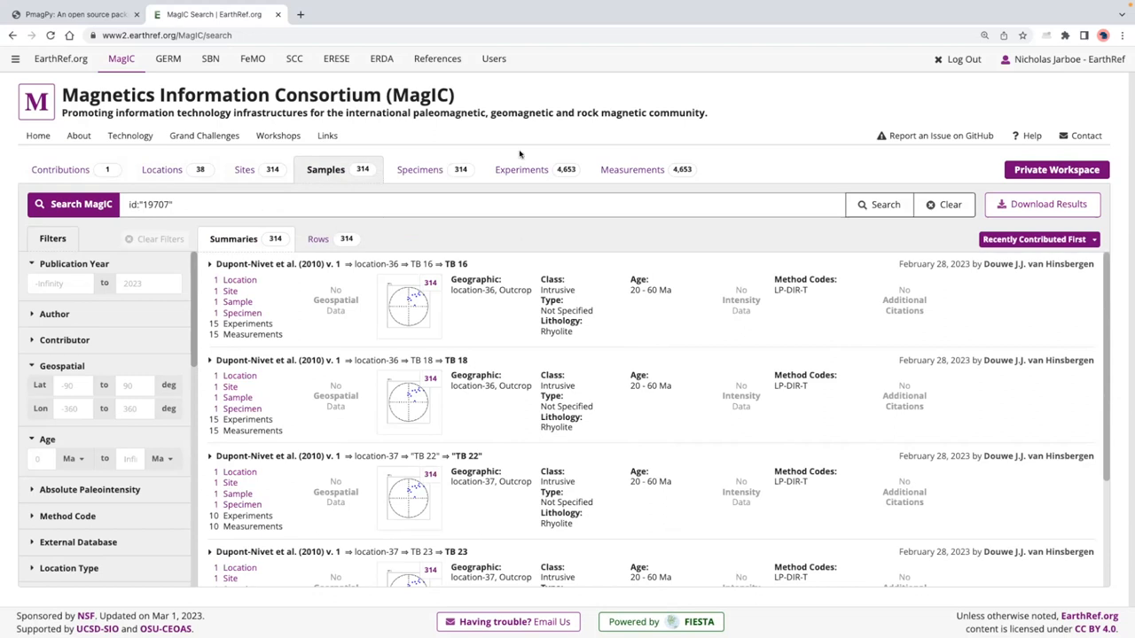
pyautogui.click(521, 170)
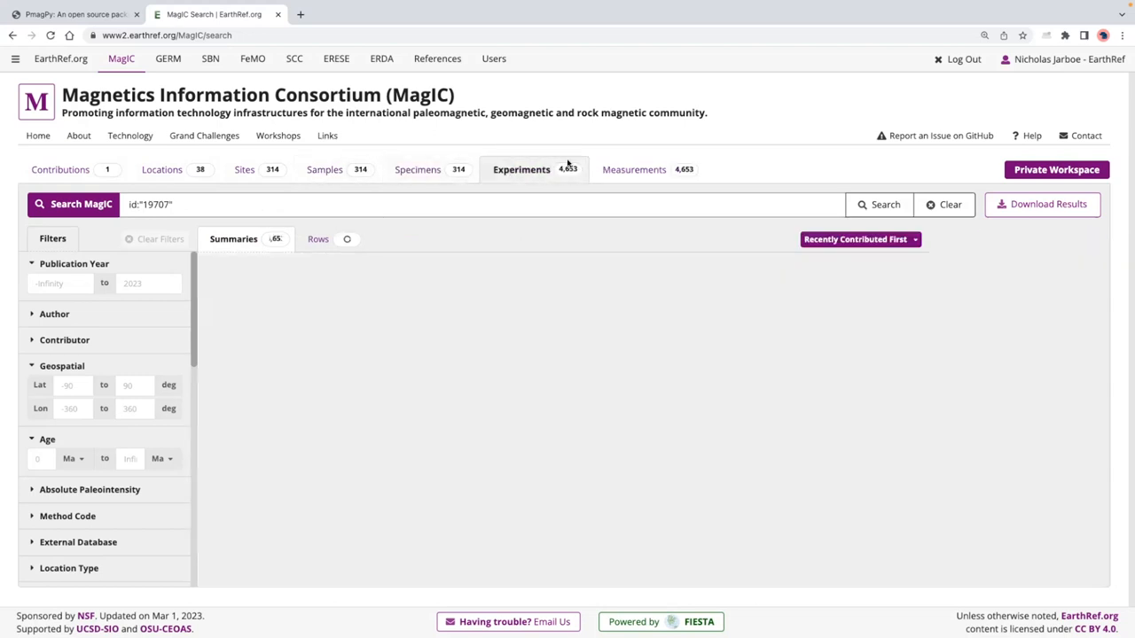
pyautogui.click(878, 204)
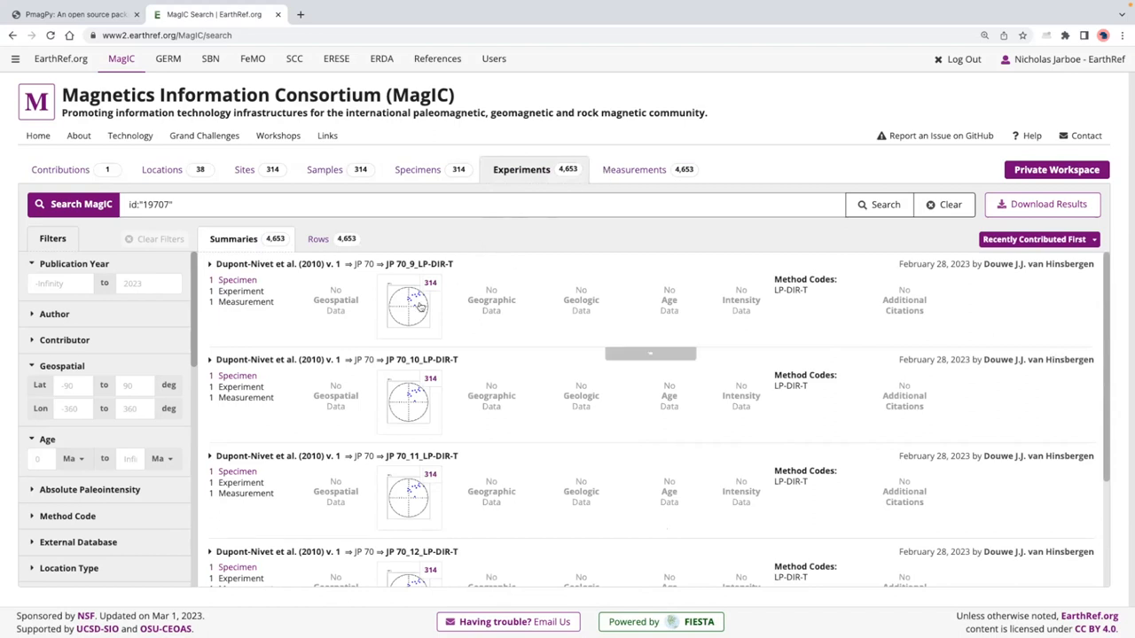
pyautogui.click(418, 170)
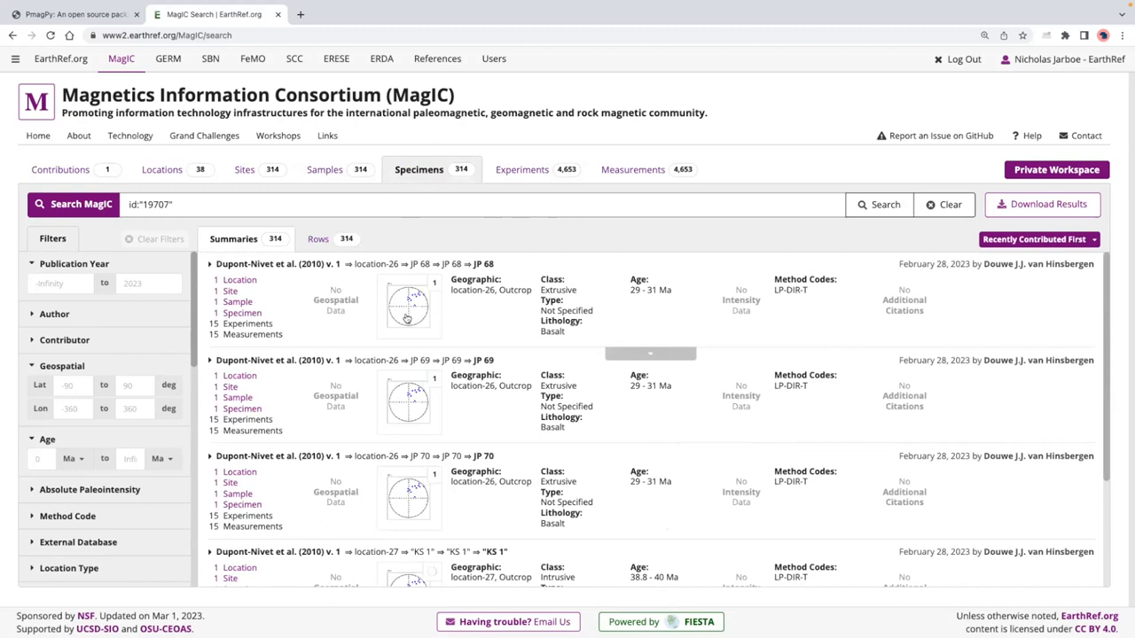
# Show the PmagPy plots for specimen JP 68 and enlarge its equal area plot.
pyautogui.click(408, 305)
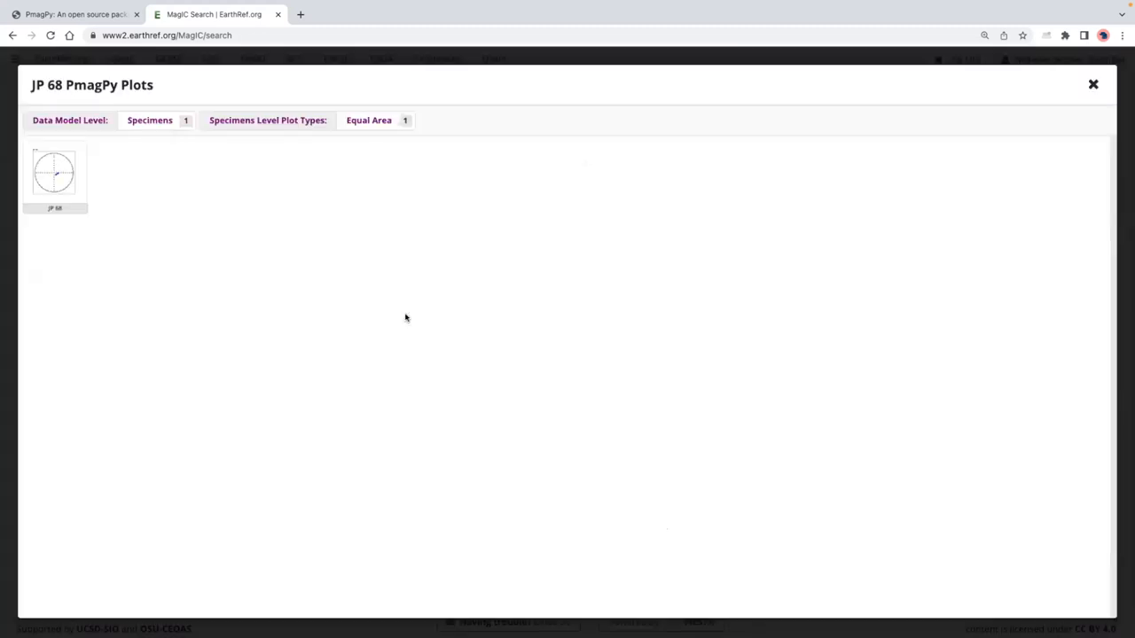
pyautogui.click(53, 172)
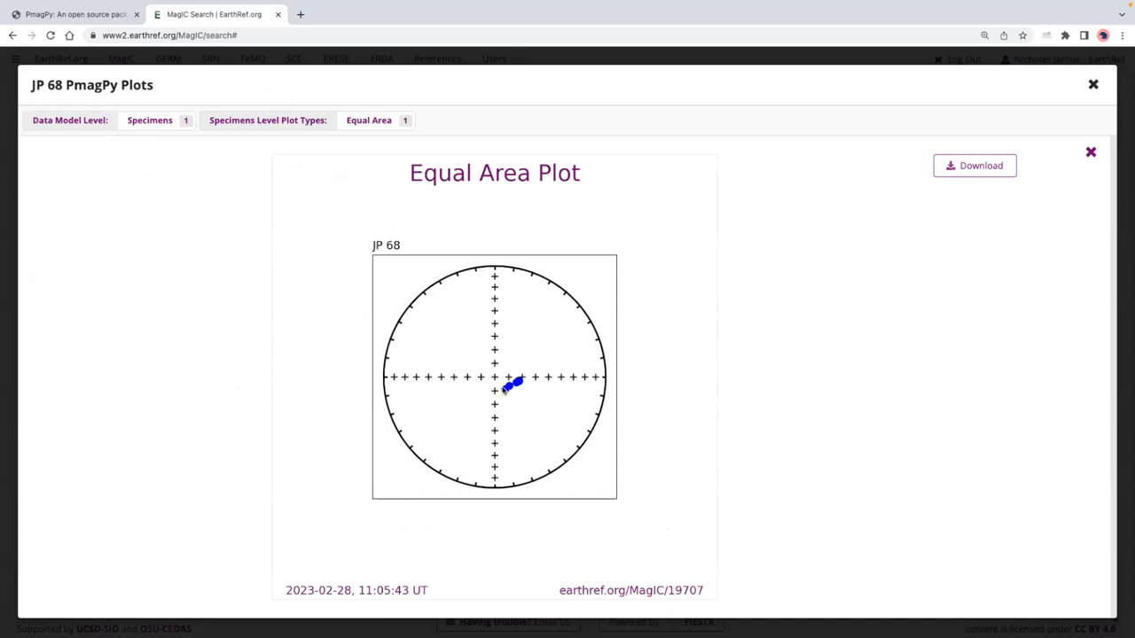
pyautogui.moveTo(816, 136)
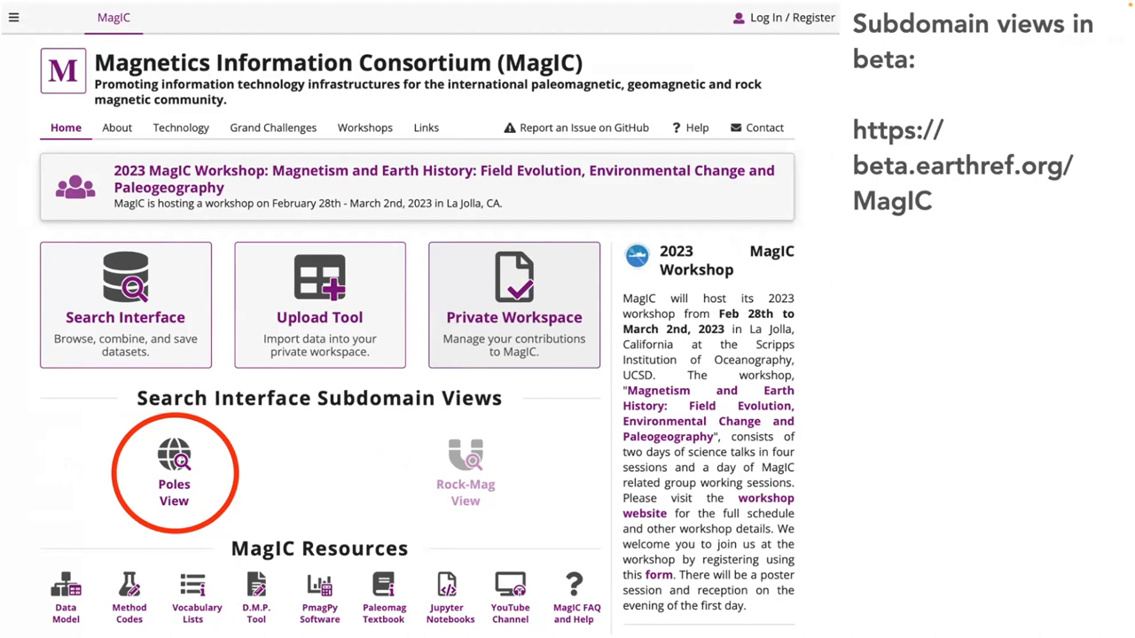
# Advance to the 'Subdomain views in beta' slide circling Poles View.
pyautogui.click(174, 470)
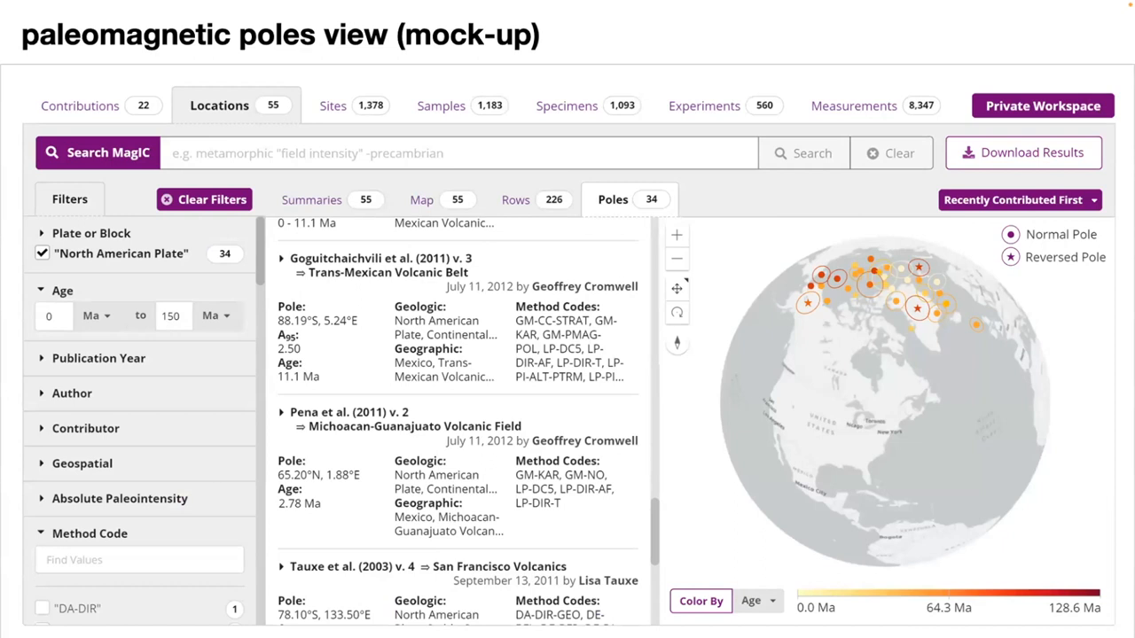
pyautogui.moveTo(567, 199)
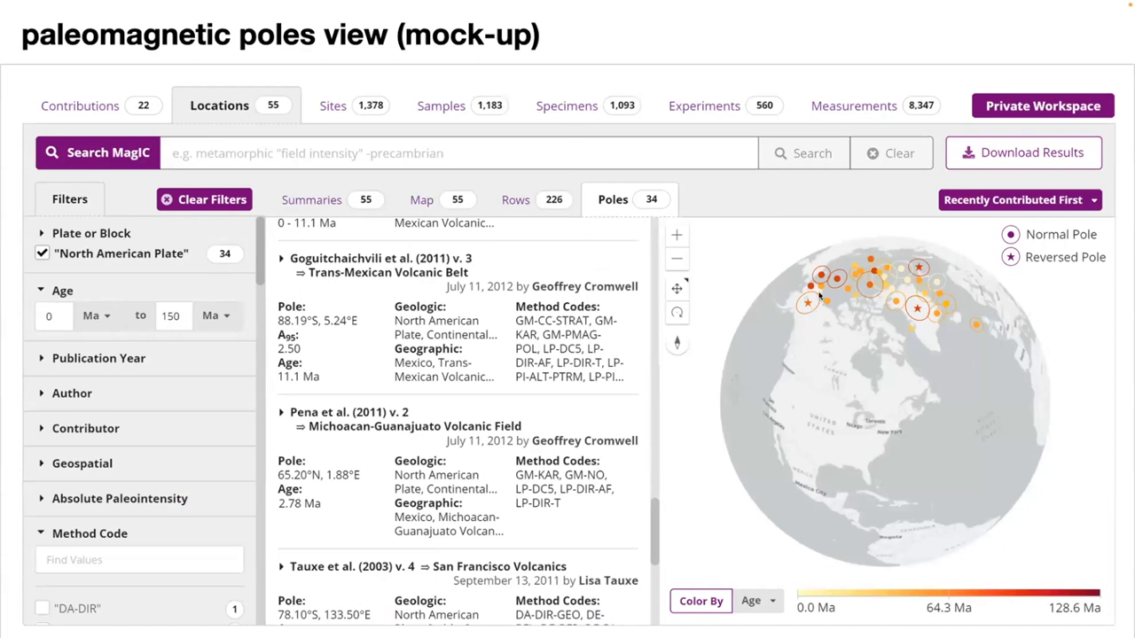
pyautogui.moveTo(883, 300)
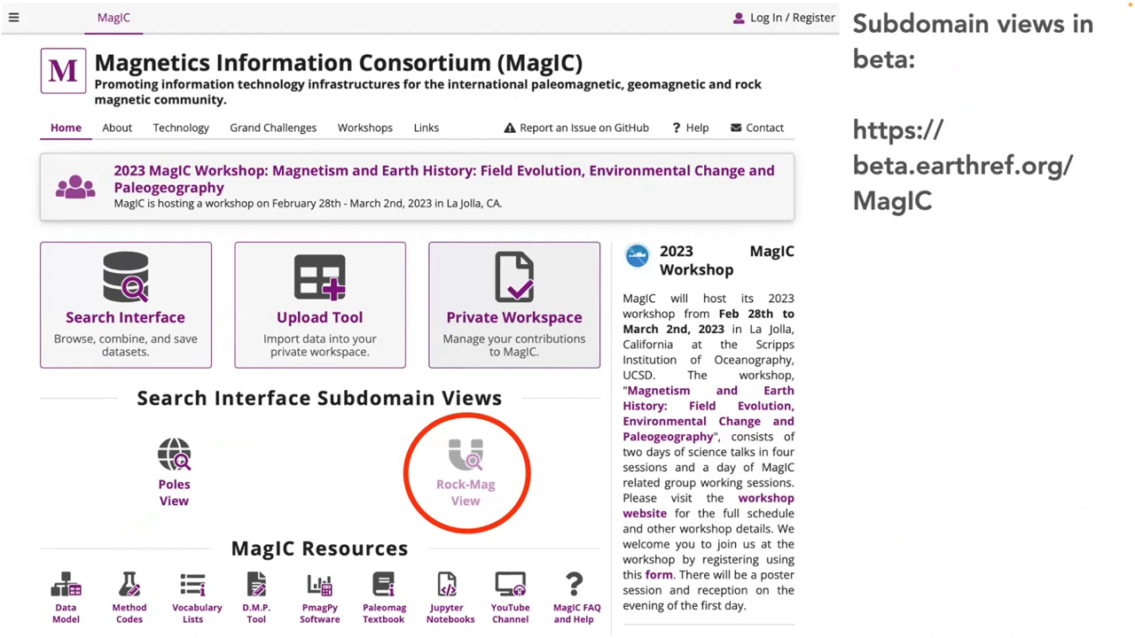
# Advance to the 'Subdomain views in beta' slide circling Rock-Mag View.
pyautogui.click(465, 469)
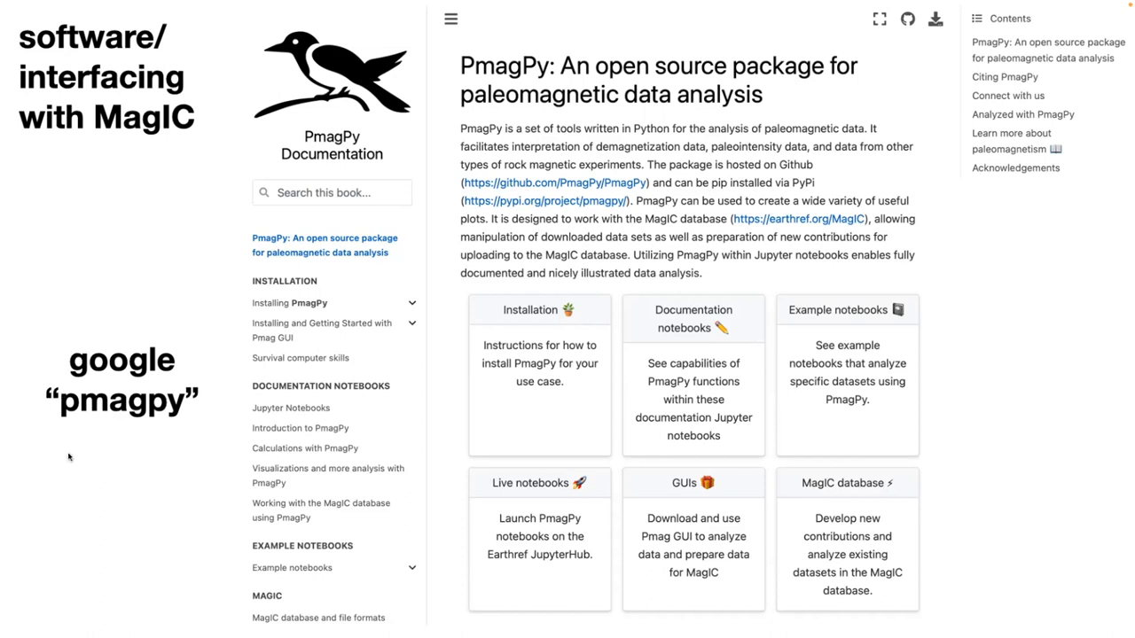
pyautogui.moveTo(149, 341)
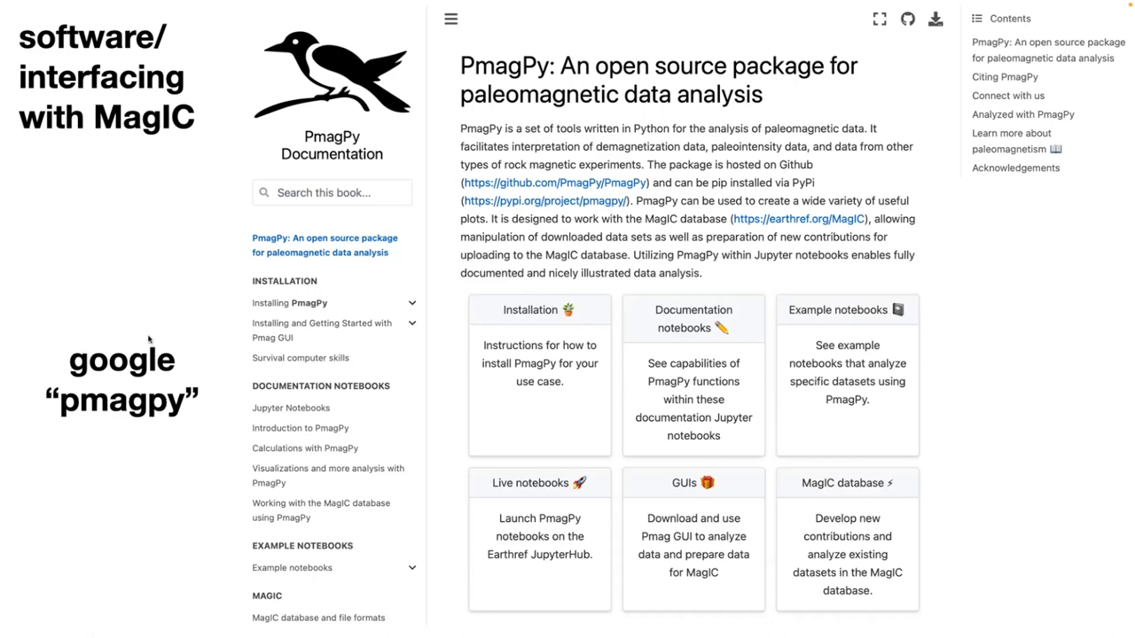
pyautogui.moveTo(560, 270)
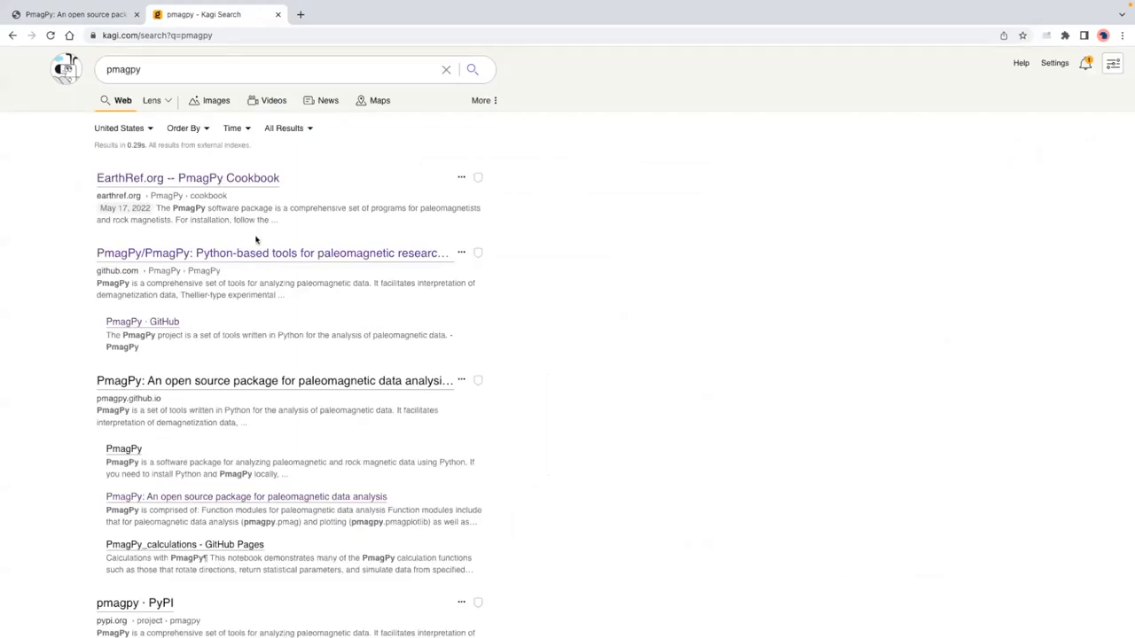
# Choose the 'PmagPy: An open source package for paleomagnetic data analysis' search result.
pyautogui.click(274, 380)
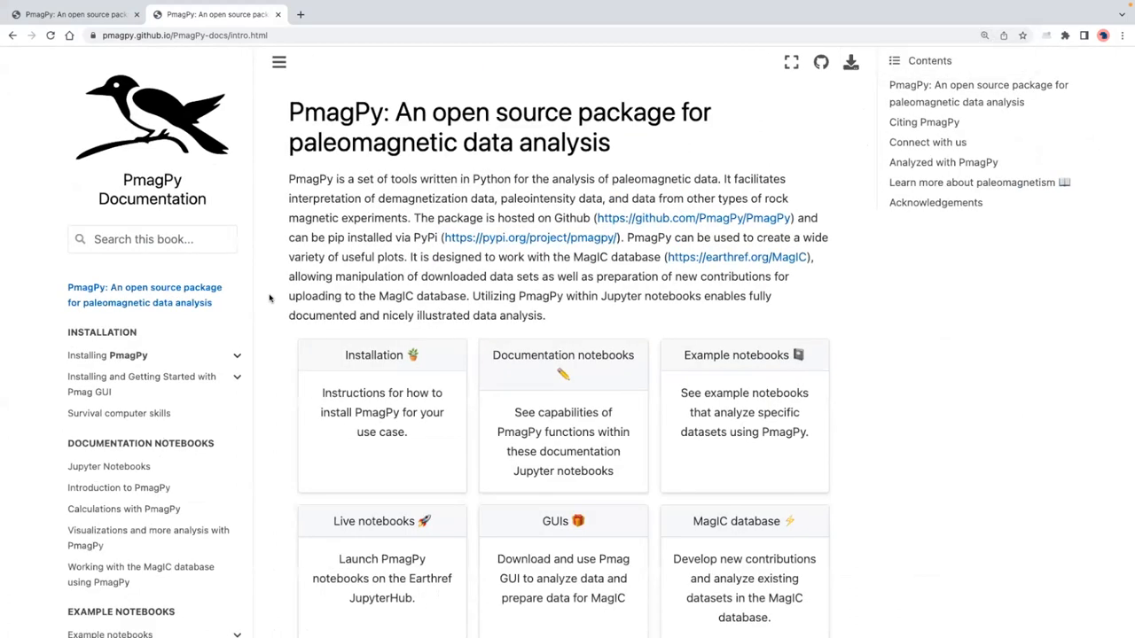
pyautogui.moveTo(227, 334)
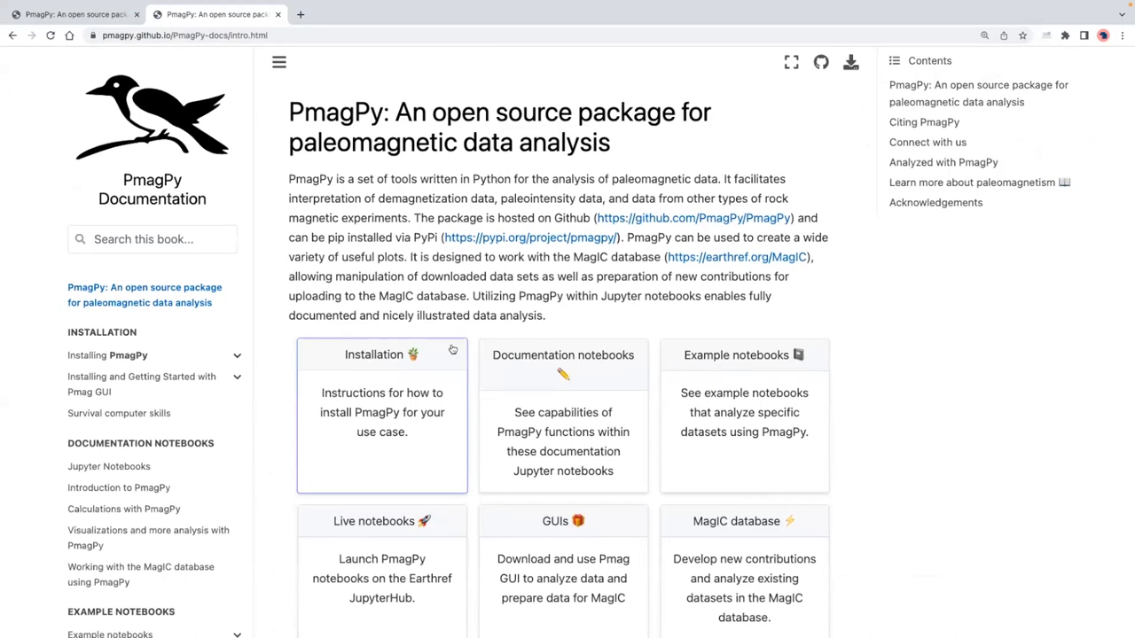
# Scroll the PmagPy intro page down to the paleomagnetism resources and Acknowledgements sections.
pyautogui.scroll(-3)
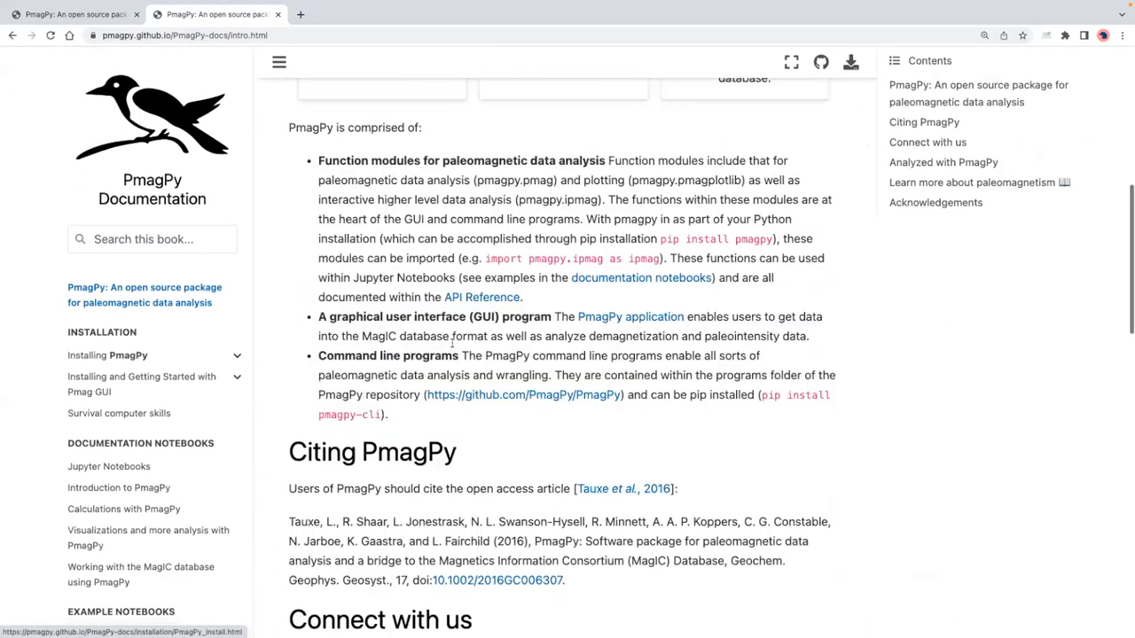
pyautogui.scroll(-3)
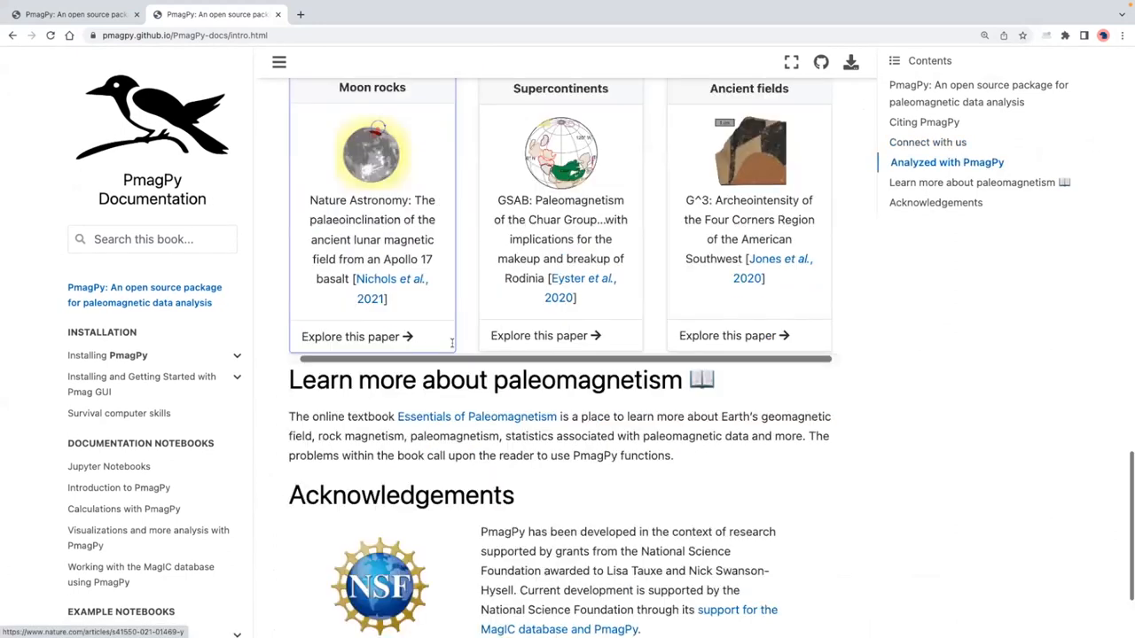
pyautogui.scroll(-3)
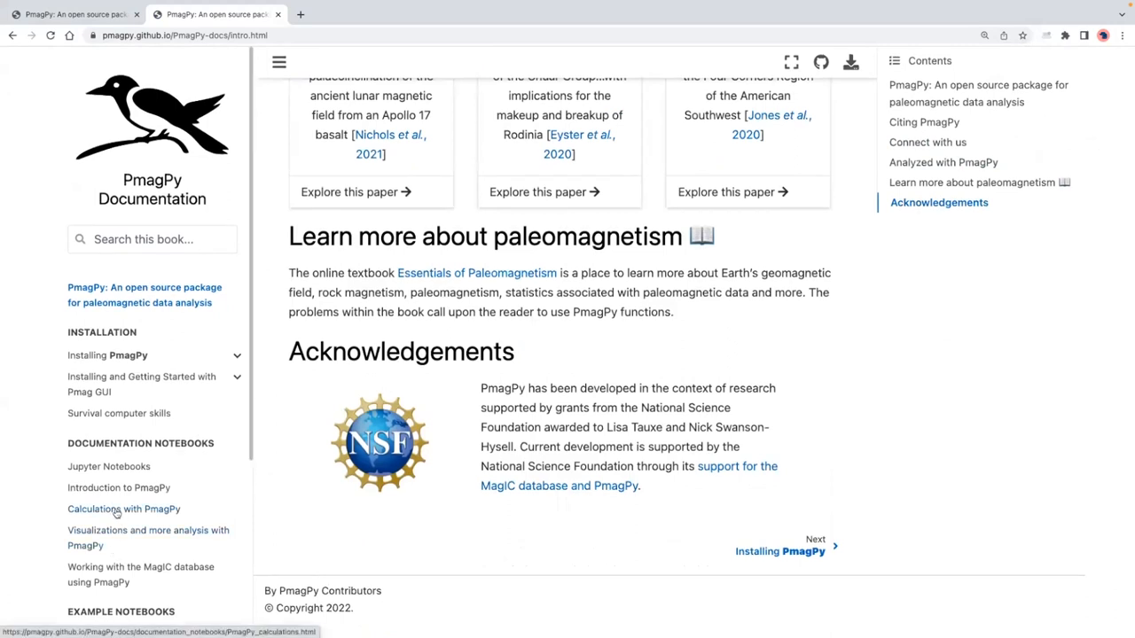
# View the gofish section of the Calculations with PmagPy documentation page.
pyautogui.click(124, 509)
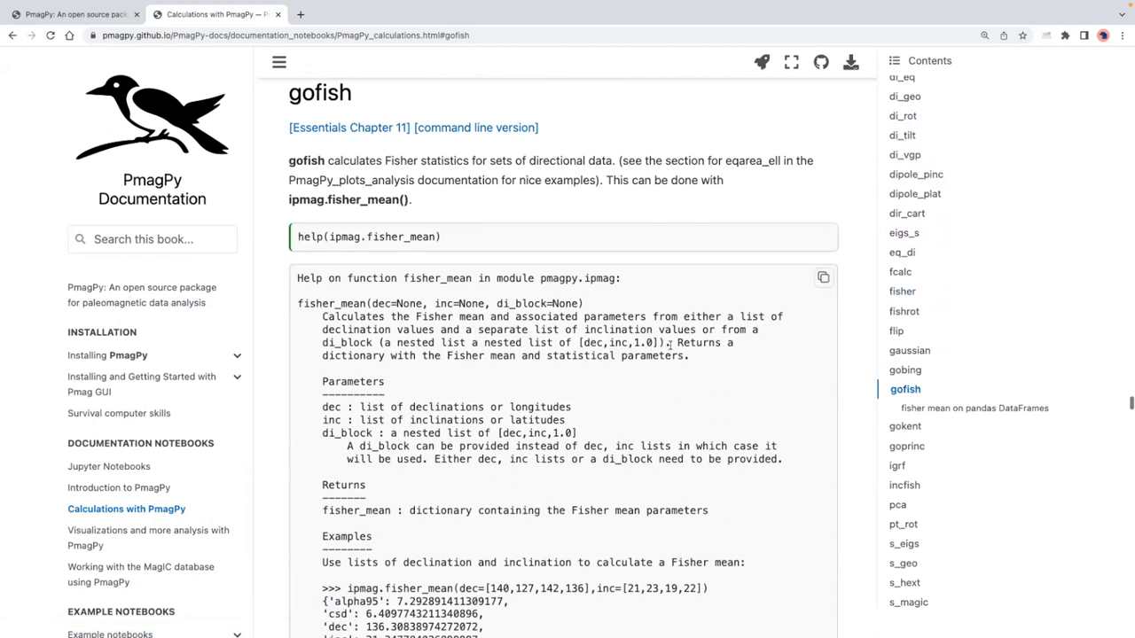
pyautogui.scroll(-3)
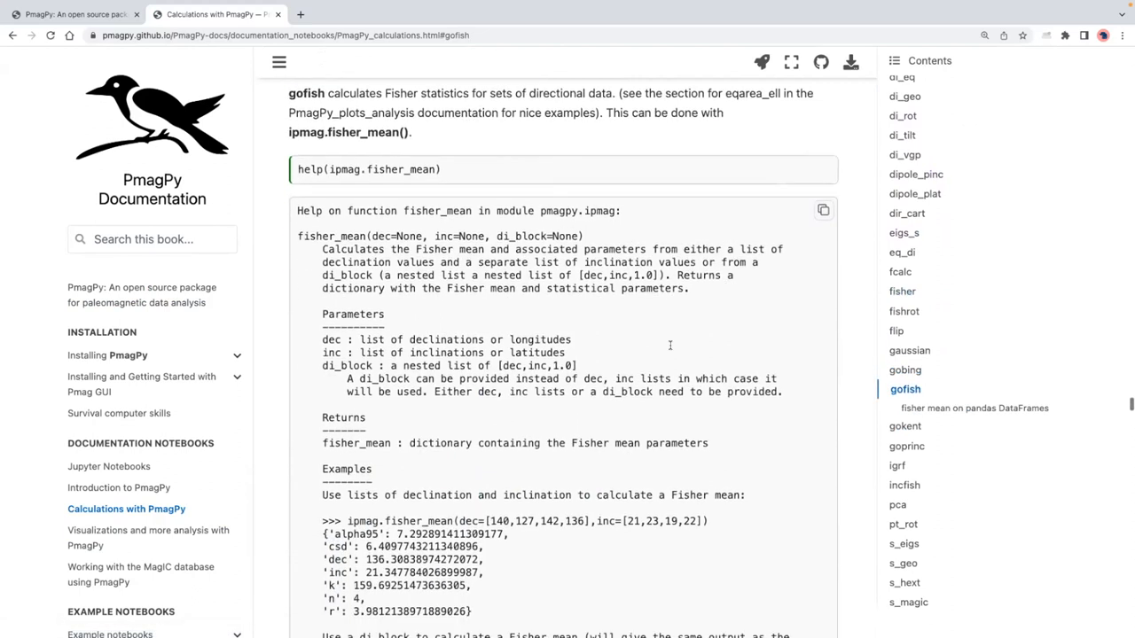
pyautogui.scroll(-3)
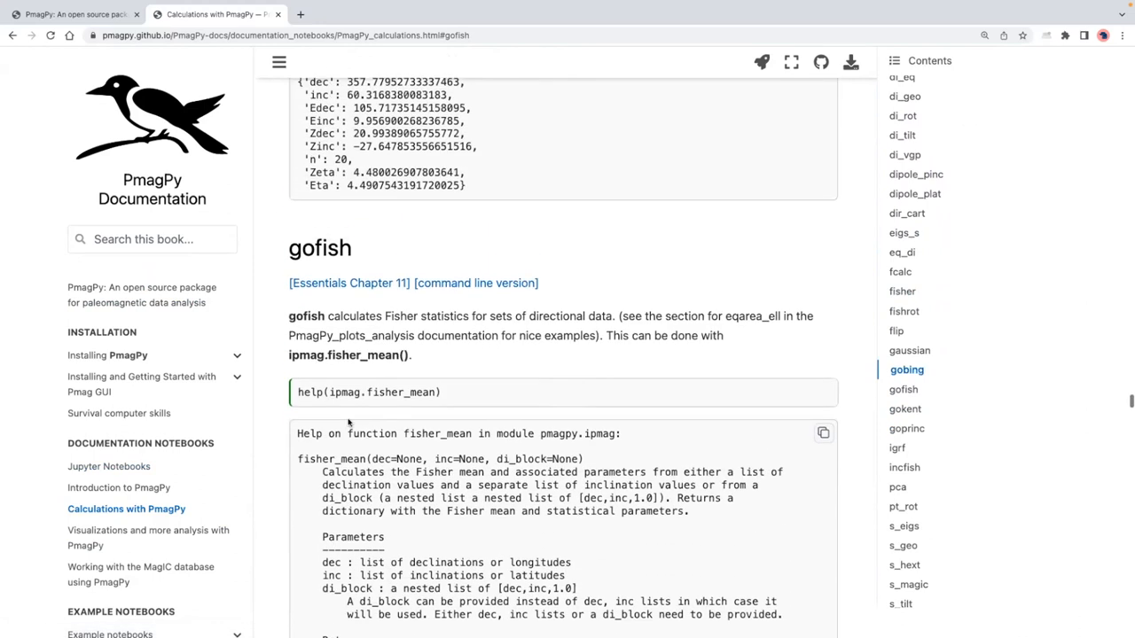
# Return to the PmagPy introduction page describing it as an open source package.
pyautogui.click(906, 370)
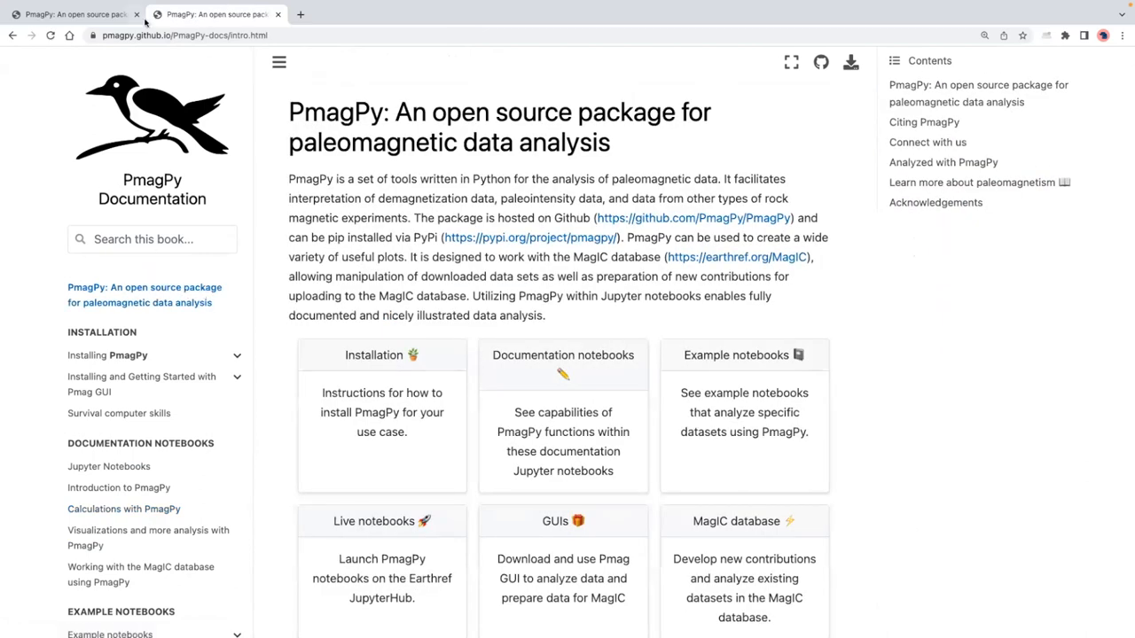
pyautogui.scroll(-3)
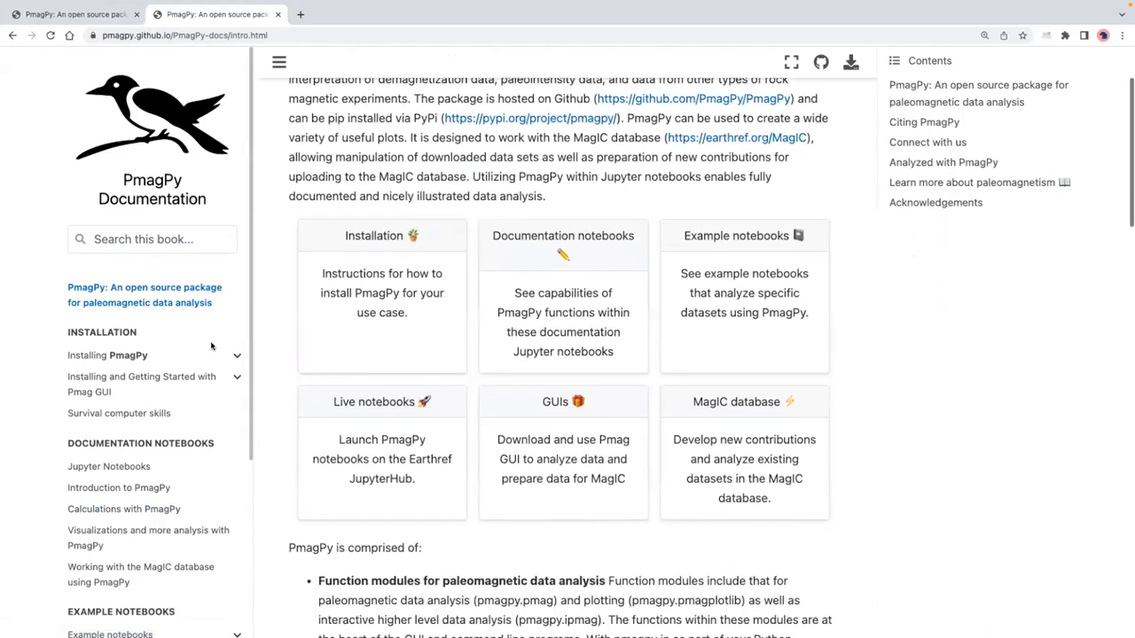
pyautogui.scroll(-3)
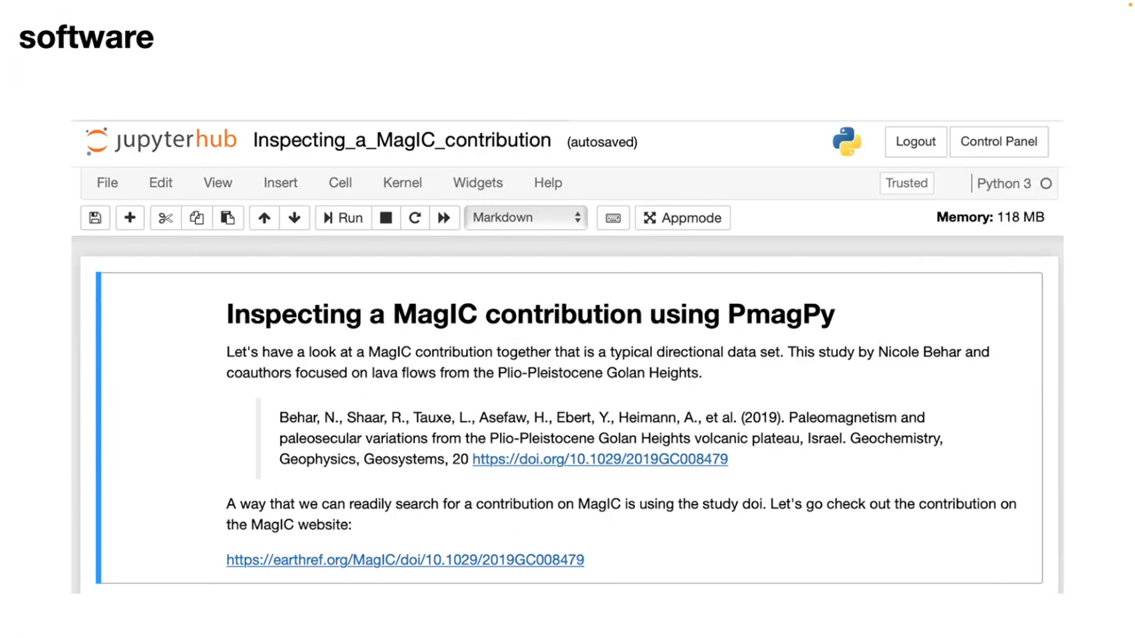
# Show the software slide with the Inspecting_a_MagIC_contribution notebook and bootstrap reversal test.
pyautogui.scroll(-3)
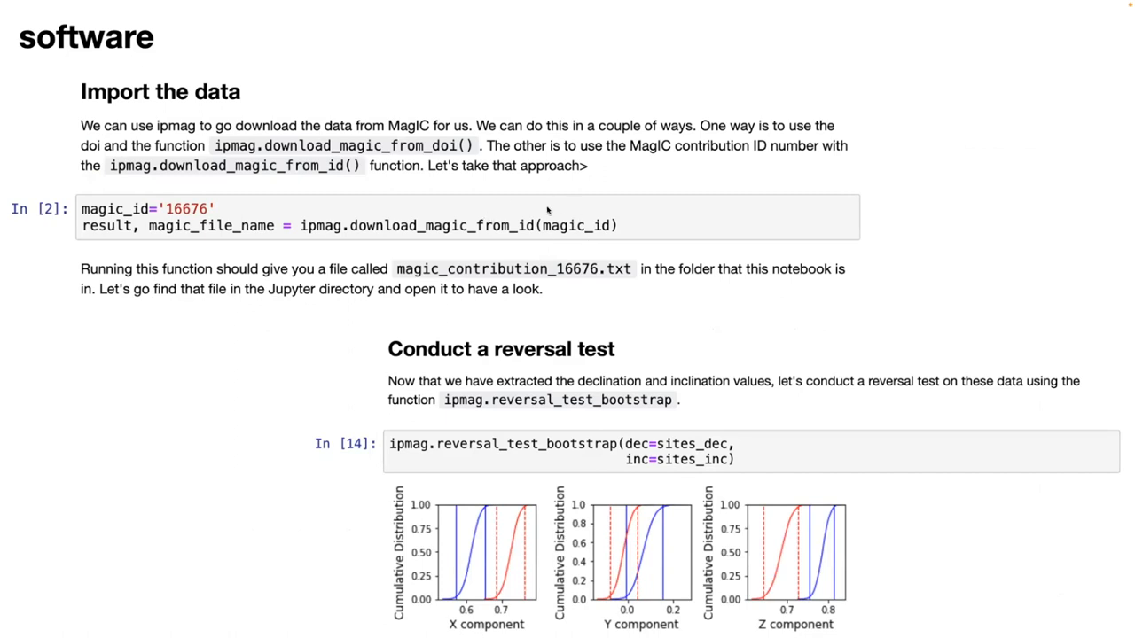
pyautogui.moveTo(500, 426)
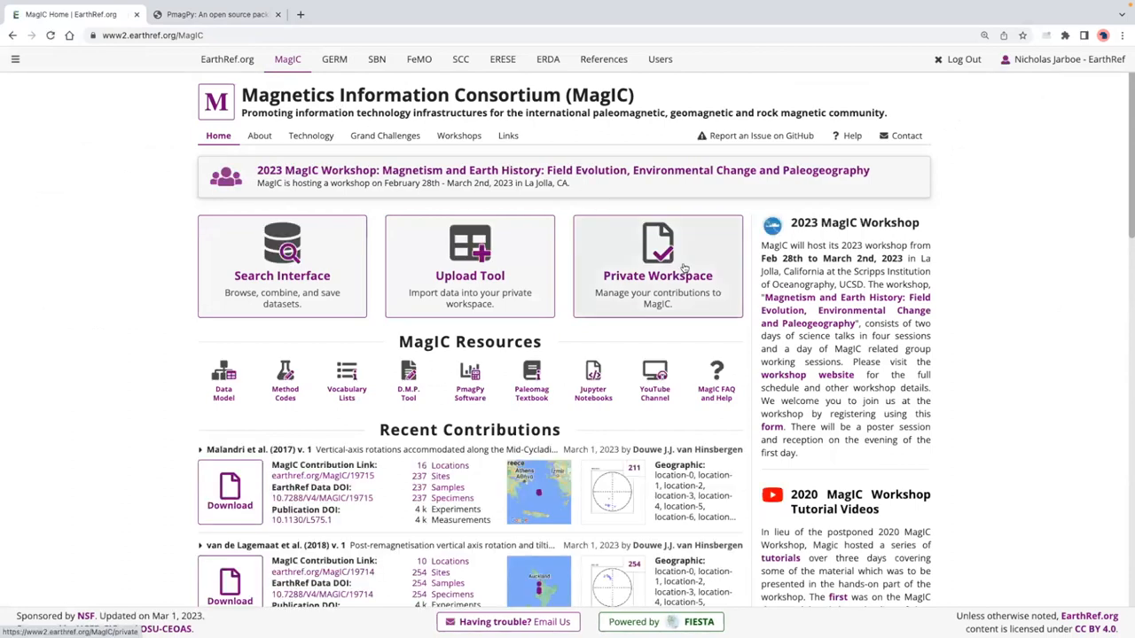
# Enter the MagIC private workspace listing contributions like Tarduno21Test and Borlina2021Test.
pyautogui.click(656, 275)
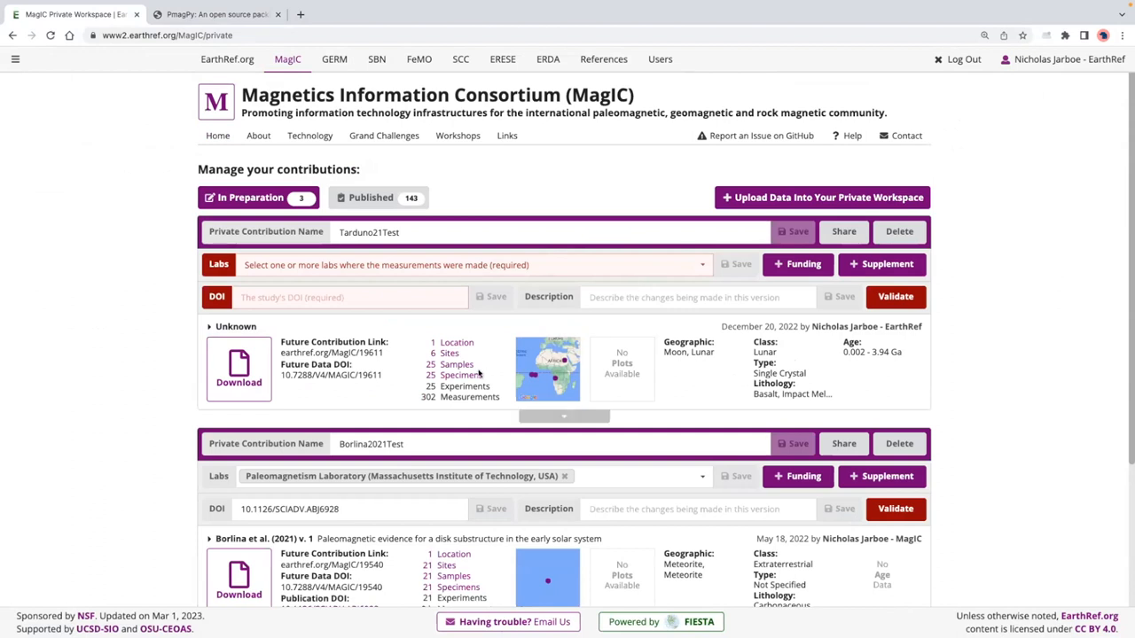
pyautogui.moveTo(454, 367)
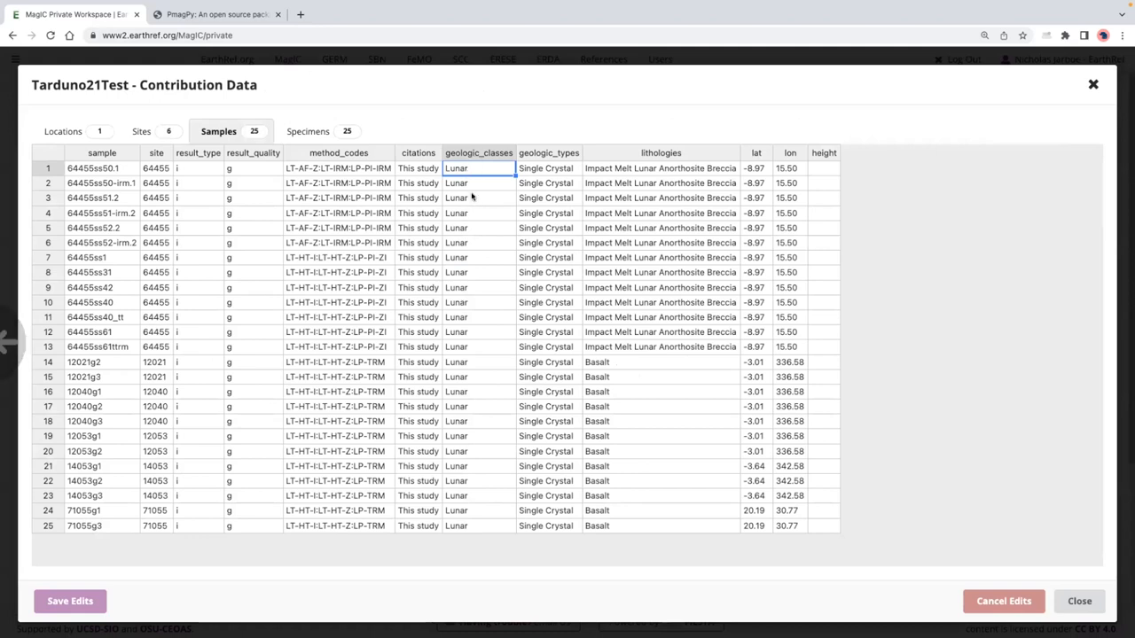
# Edit the first Tarduno21Test sample's geologic class to Terrestrial Section and fill it down the column.
pyautogui.click(479, 167)
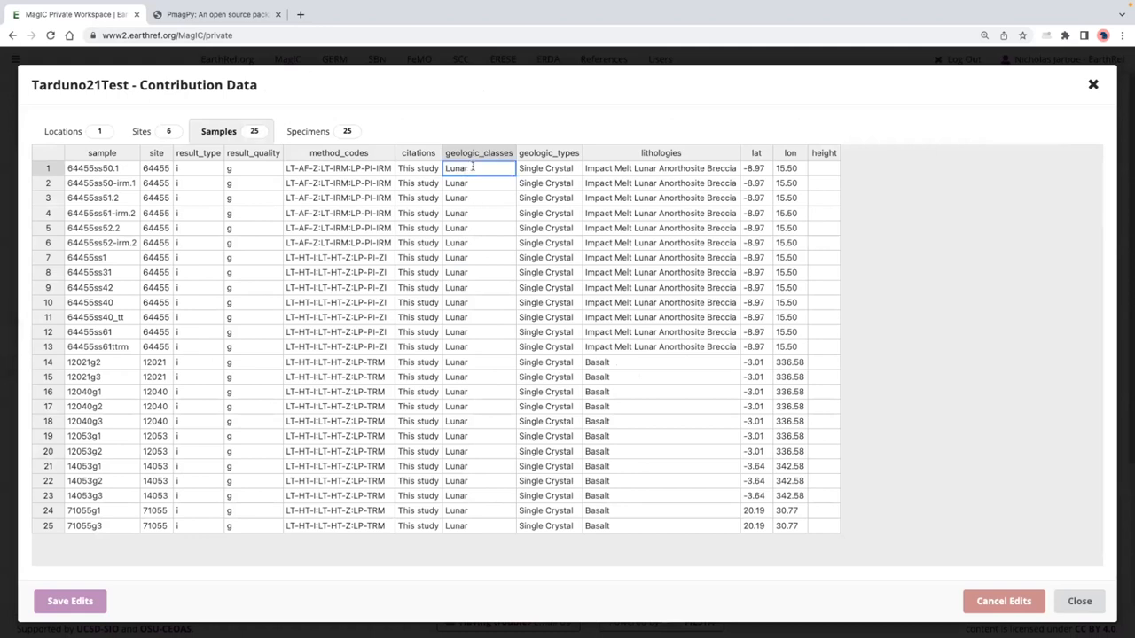
pyautogui.write('T')
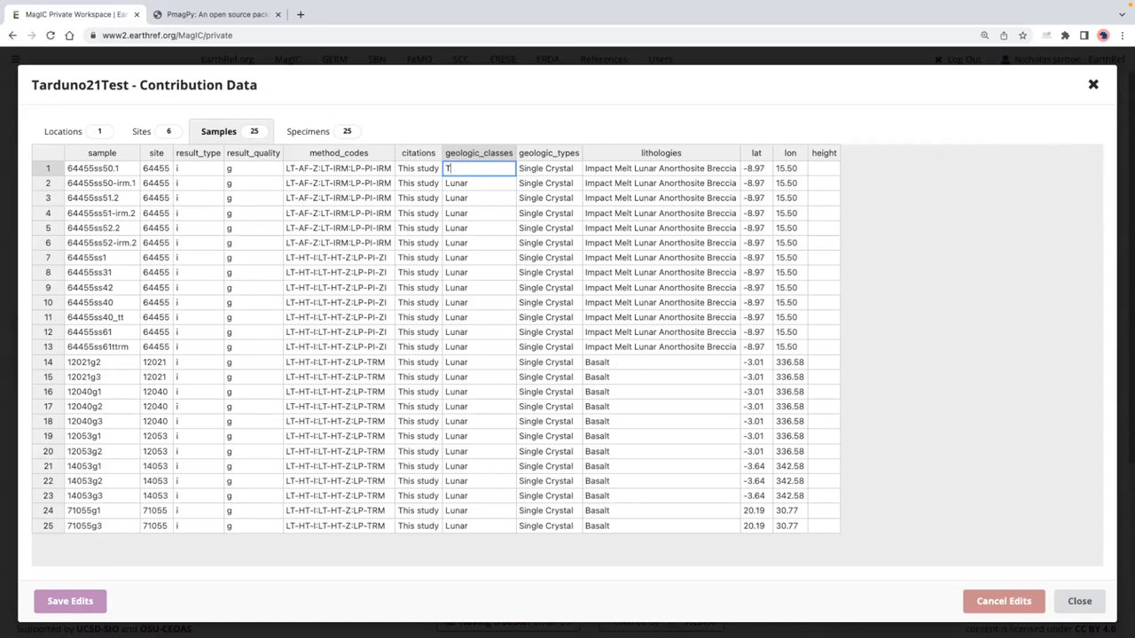
pyautogui.write('errestrial Section')
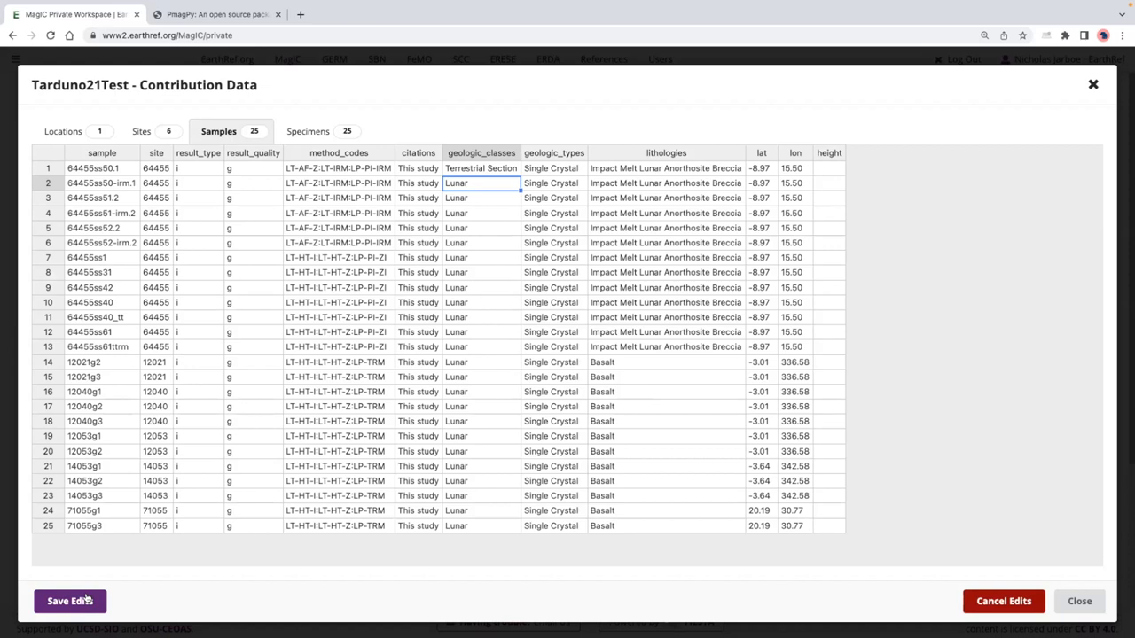
pyautogui.click(481, 168)
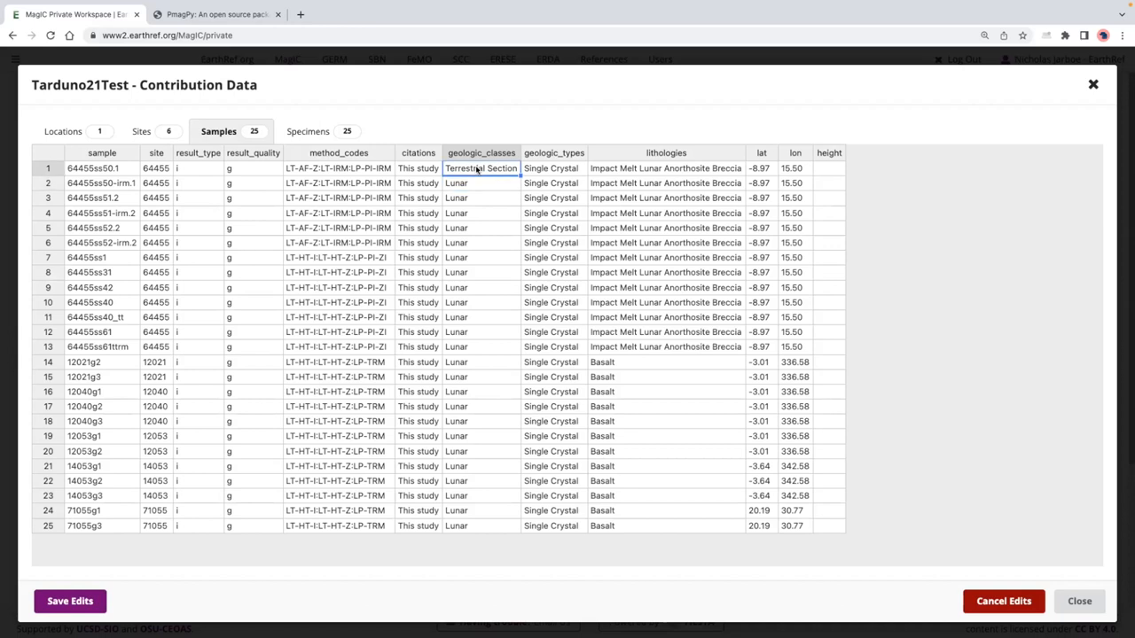
pyautogui.moveTo(521, 183)
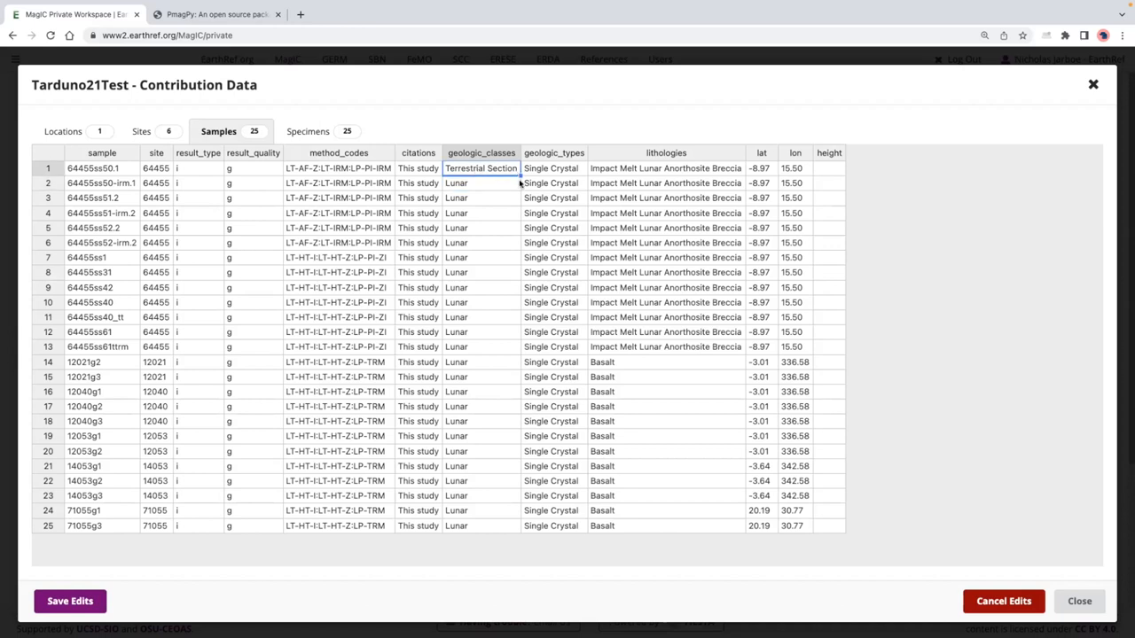
pyautogui.moveTo(480, 167); pyautogui.dragTo(481, 481)
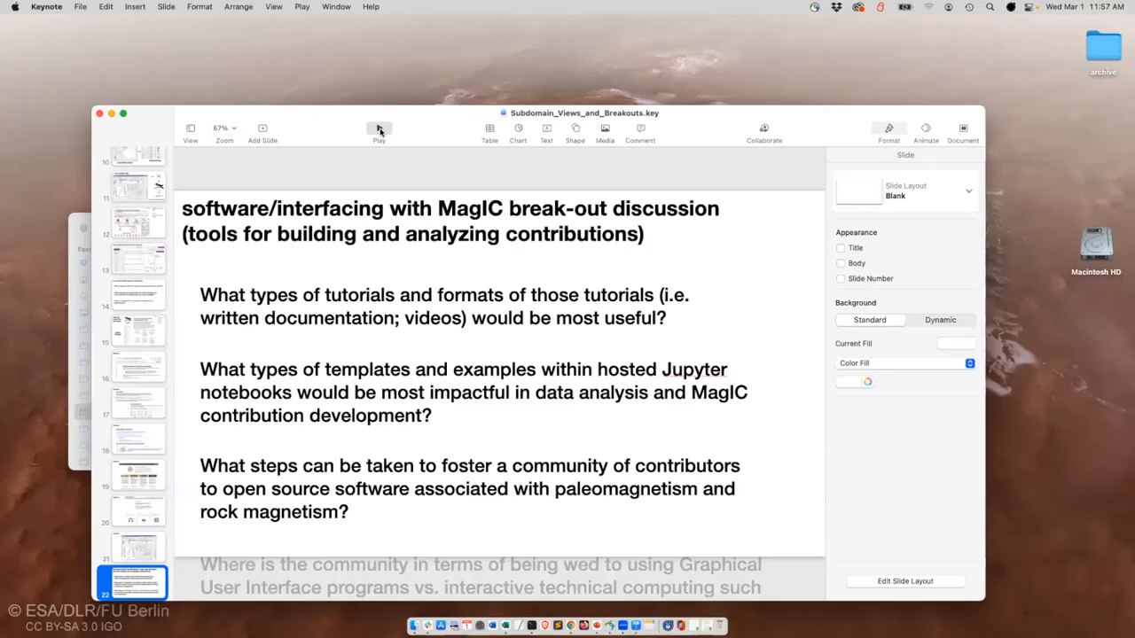
# Play the break-out discussion slide on tools for building and analyzing MagIC contributions.
pyautogui.click(379, 128)
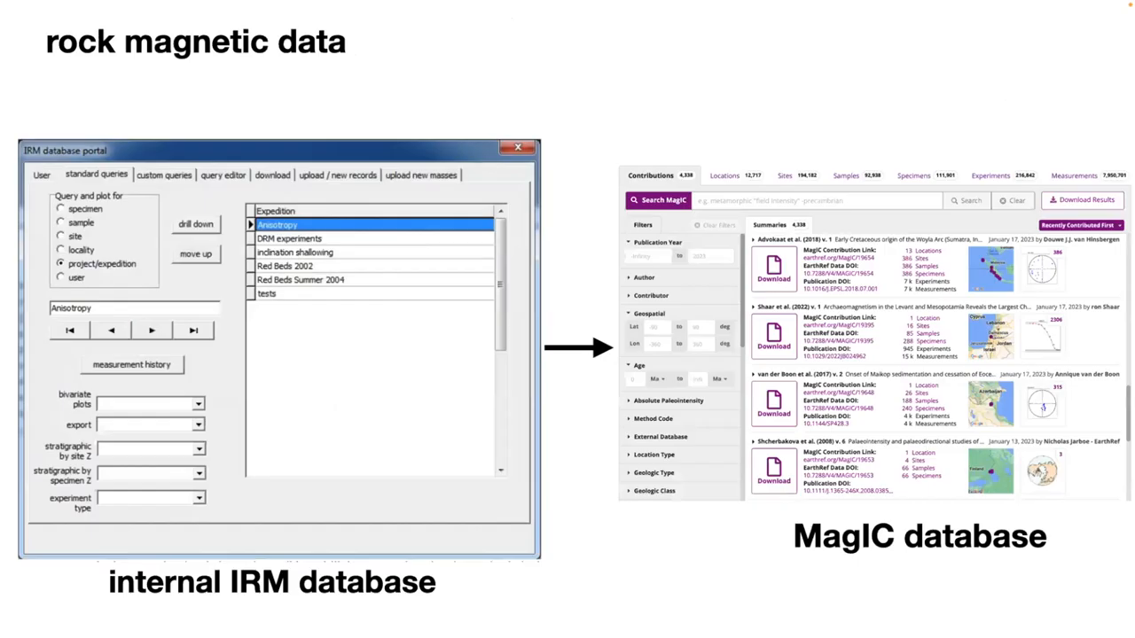